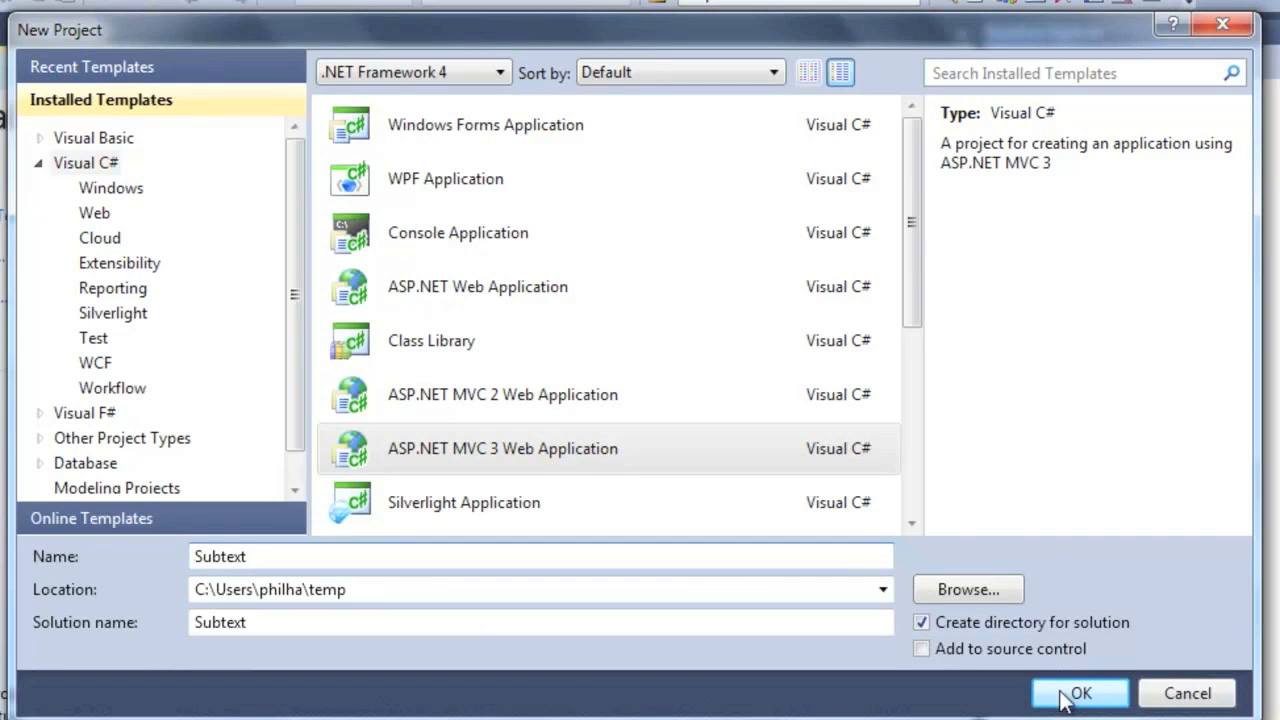
Step: Create the ASP.NET MVC 3 project Subtext with the Razor view engine
click(1080, 692)
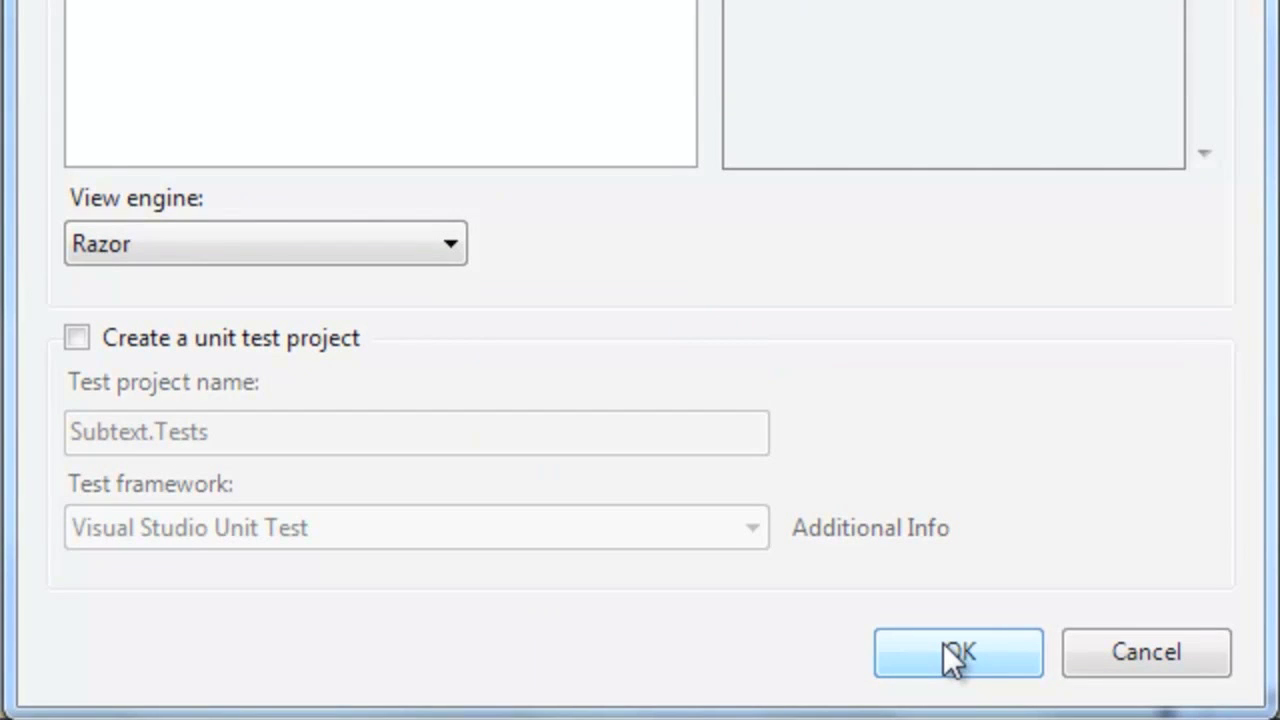
click(956, 652)
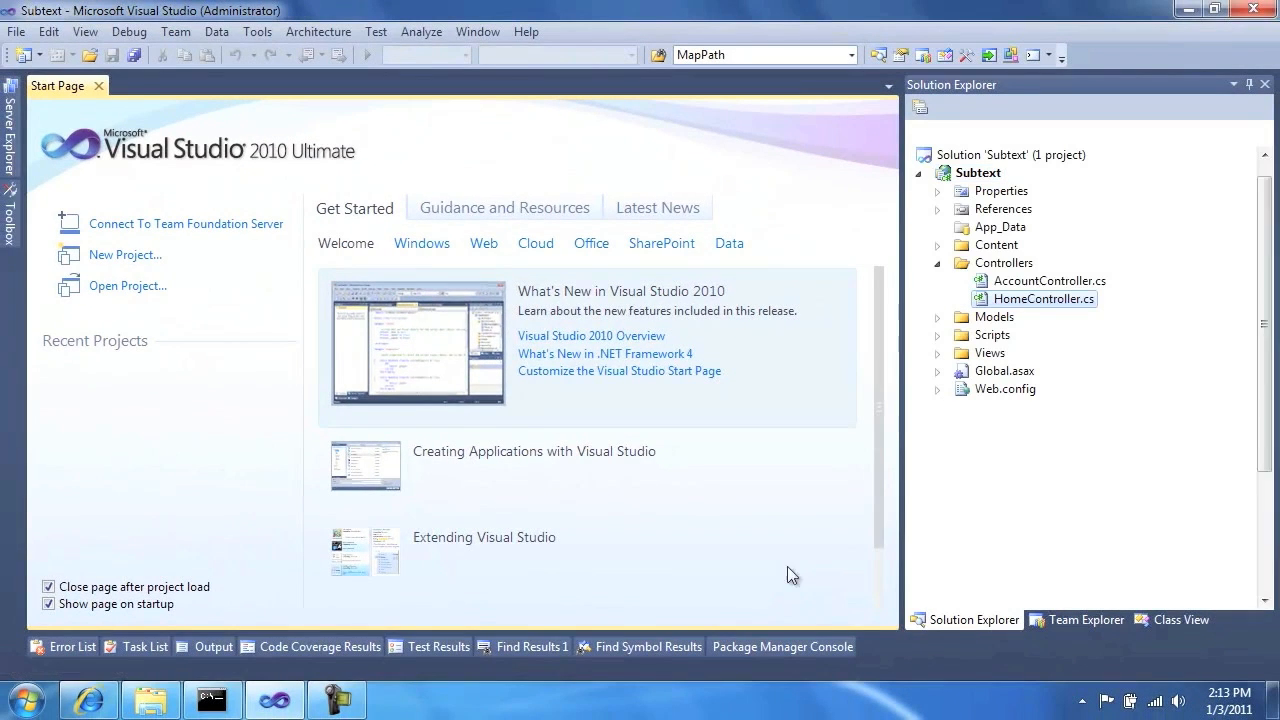
Step: Edit HomeController.cs so ViewBag.Message reads "Hello Subtext v1.0.0"
double_click(1044, 300)
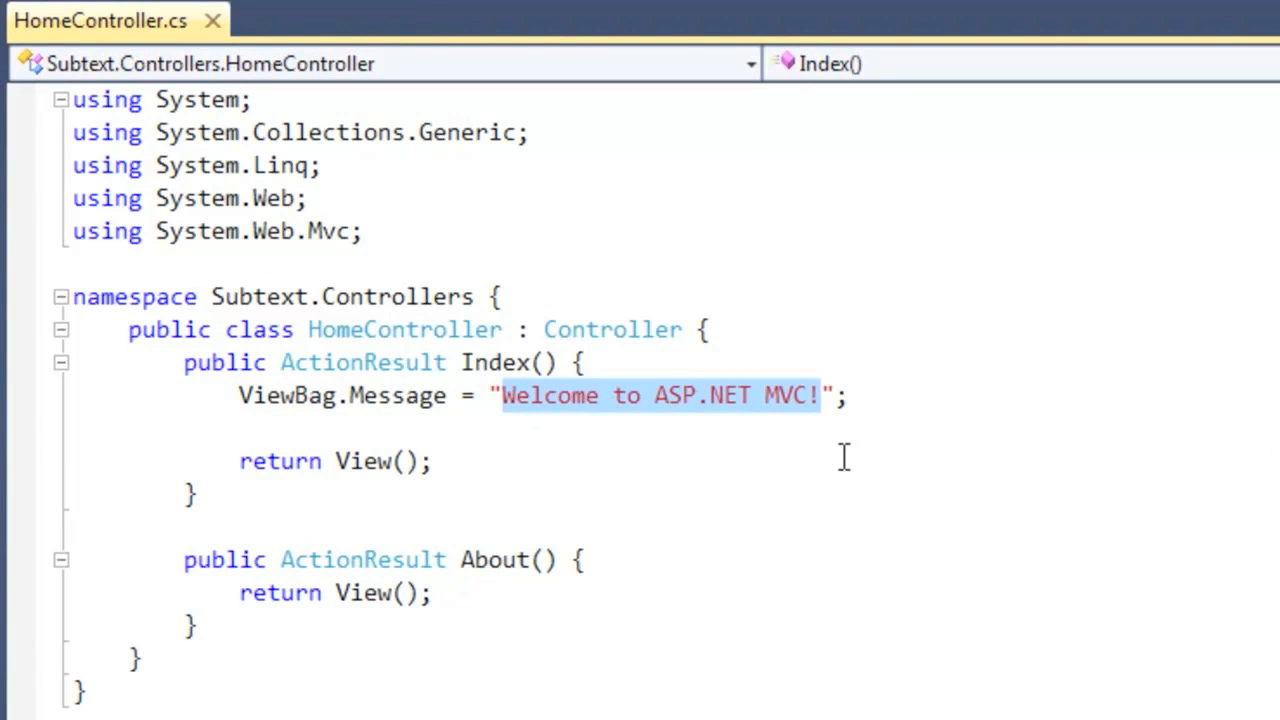
text(Hello Subtext v)
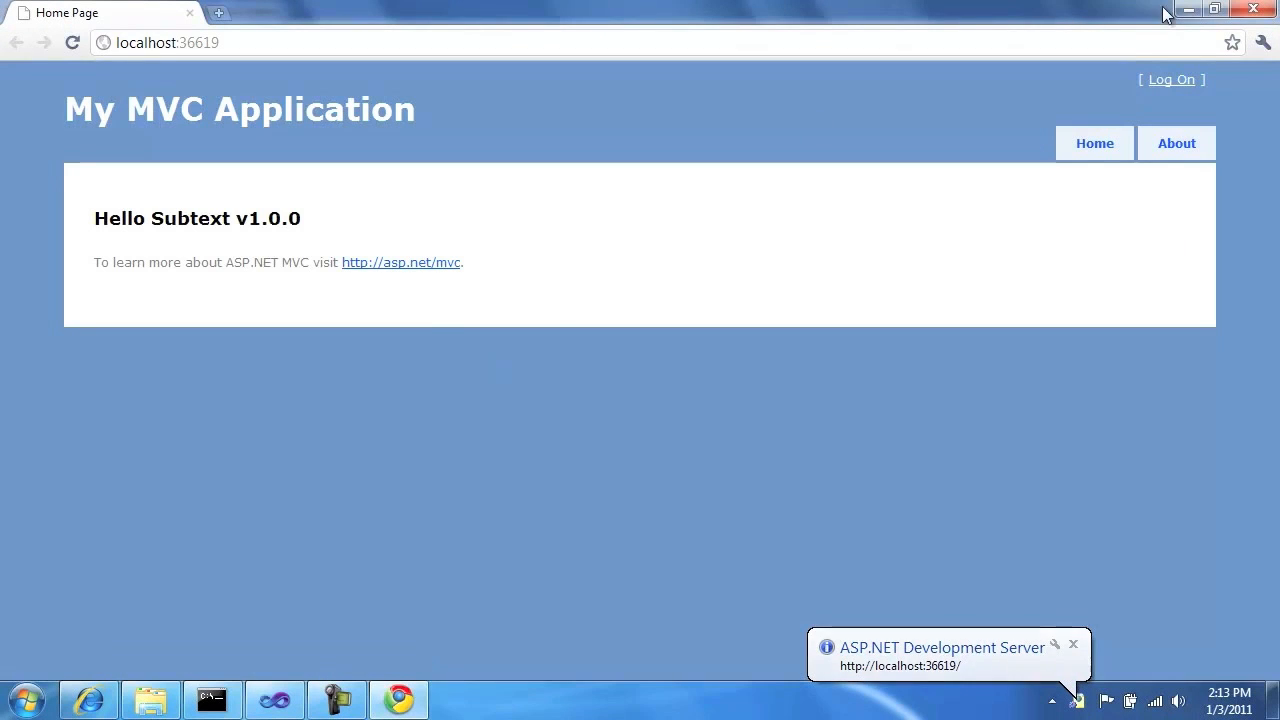
Step: Close Chrome after confirming the home page shows Hello Subtext v1.0.0
click(210, 698)
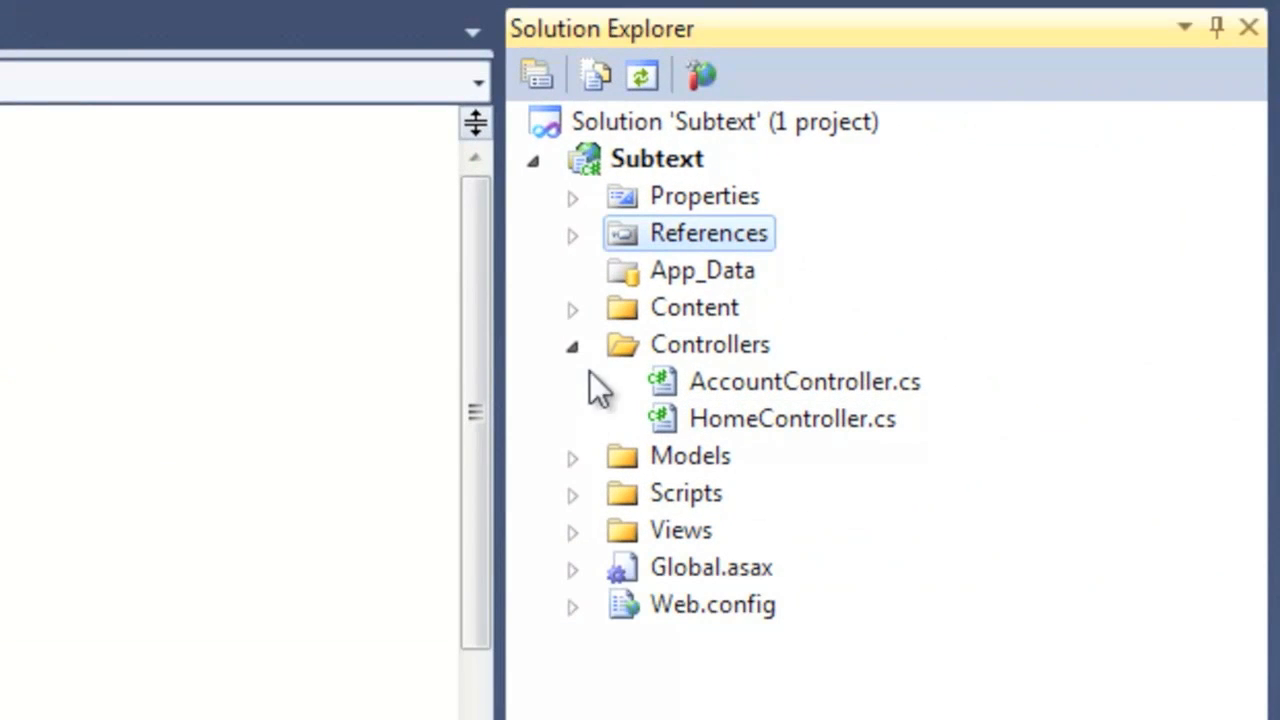
Step: Add the package source 'local packages' at C:\Users\philha\temp\packages in Package Manager settings
right_click(1008, 216)
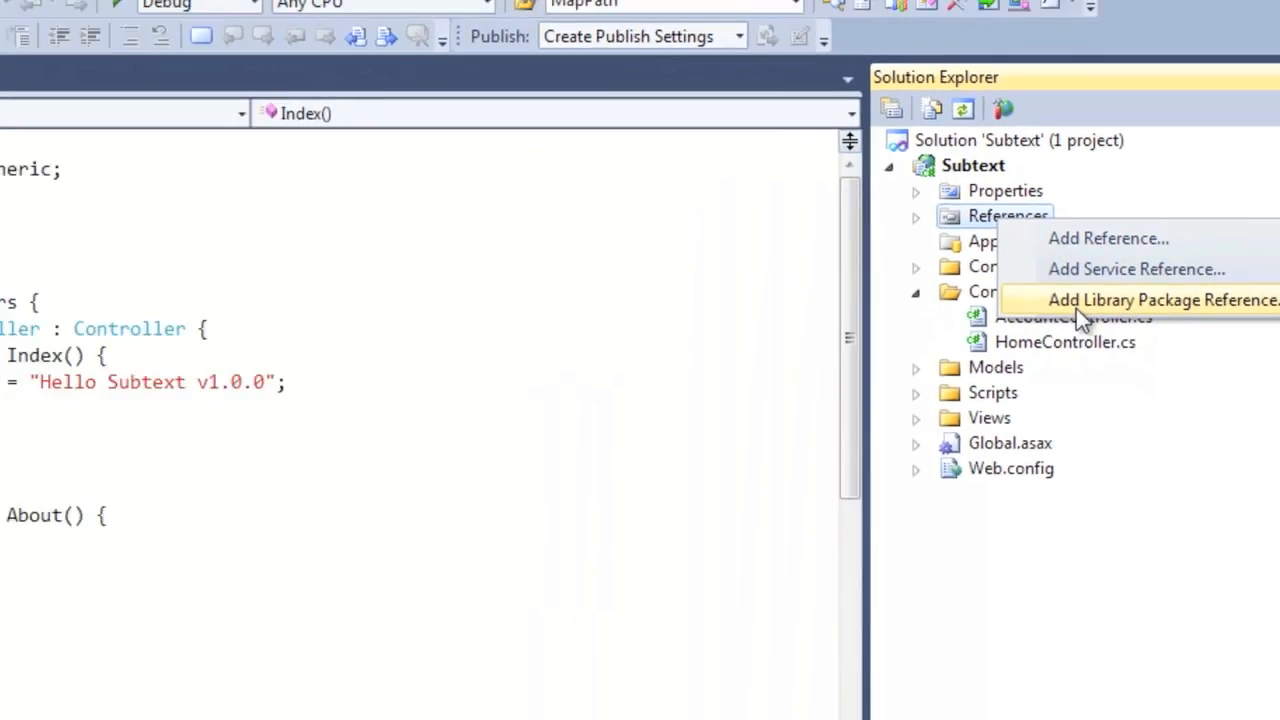
click(1162, 300)
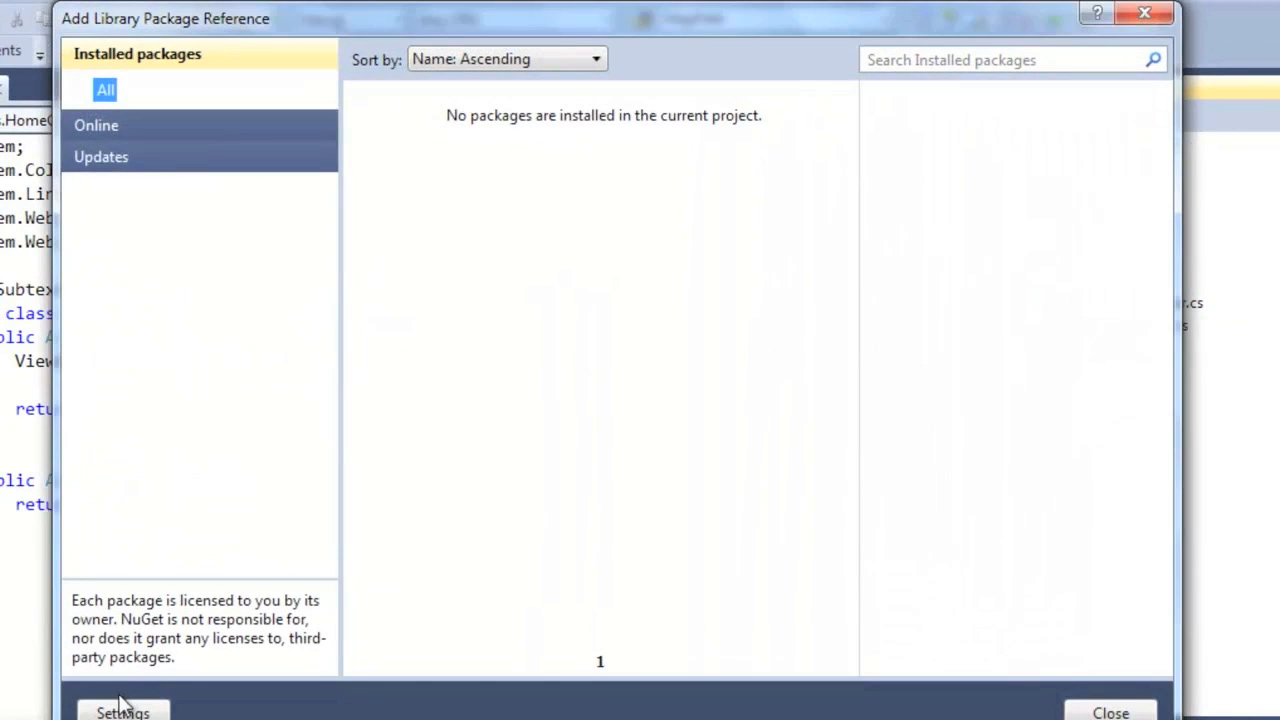
click(122, 710)
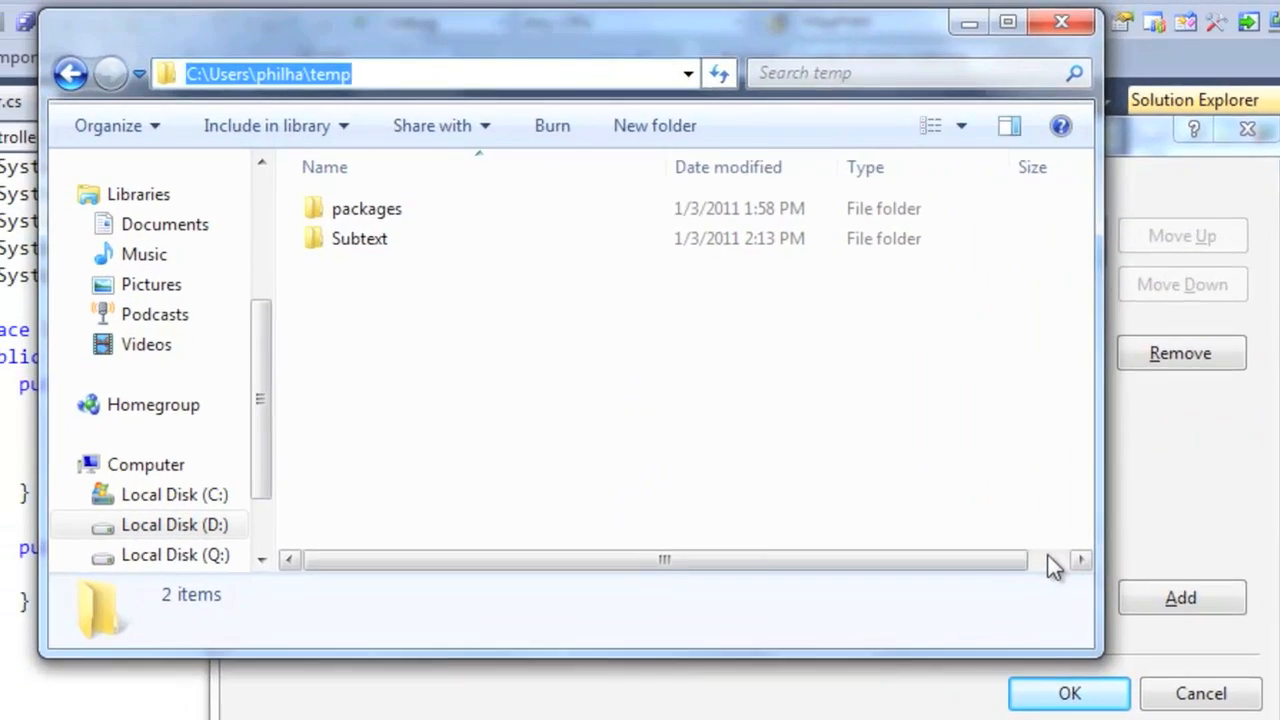
double_click(366, 208)
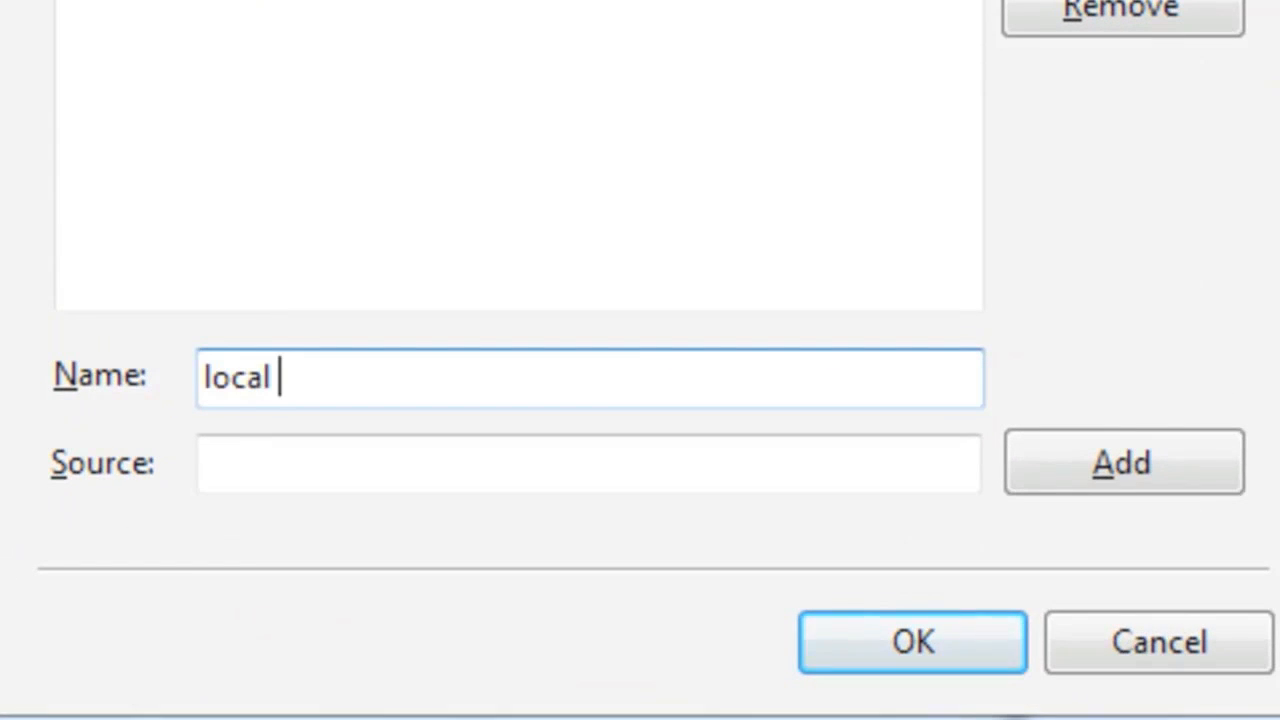
text(C:\Users\philha\temp\packages)
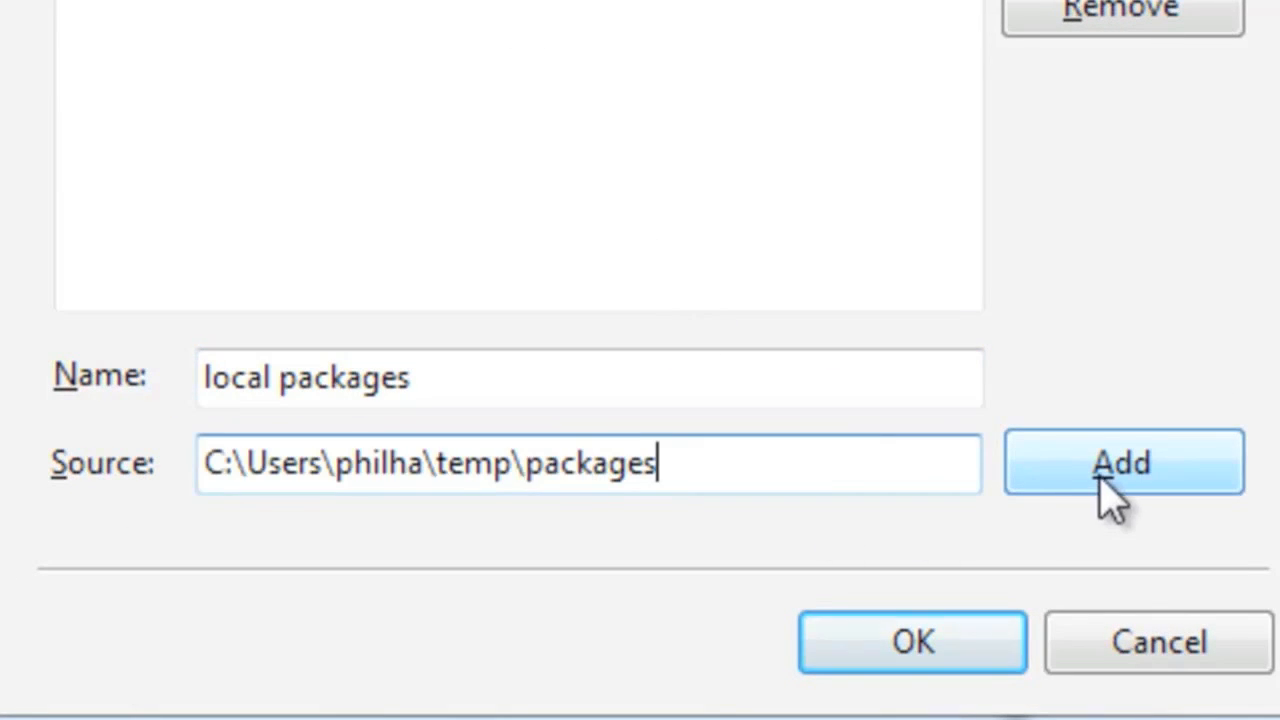
click(1124, 462)
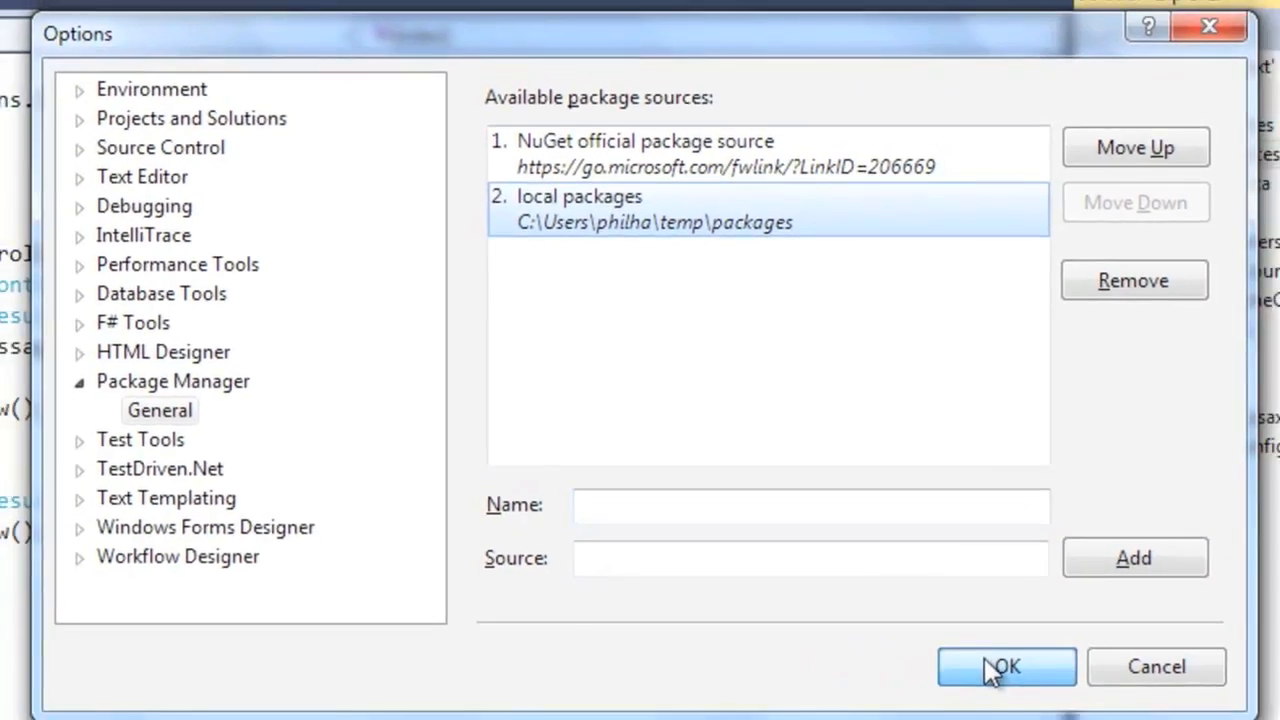
click(1006, 668)
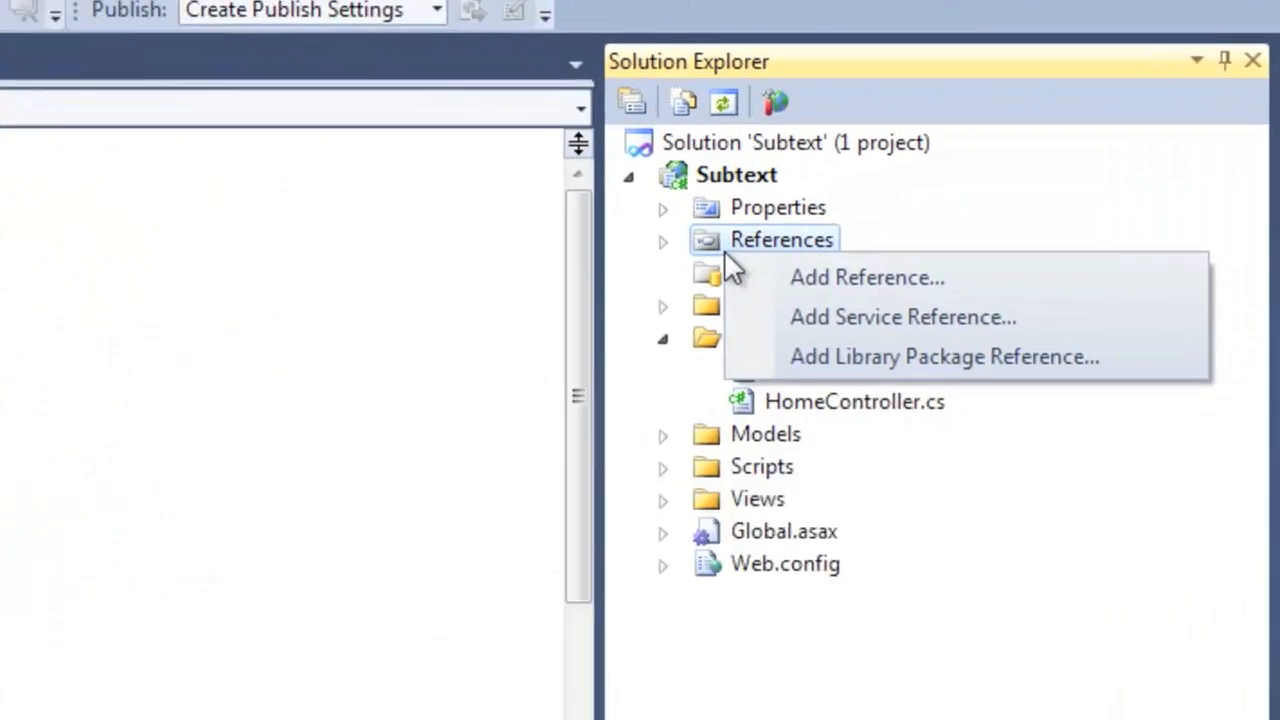
Step: Install the AutoUpdate package from the local packages source into Subtext
click(944, 356)
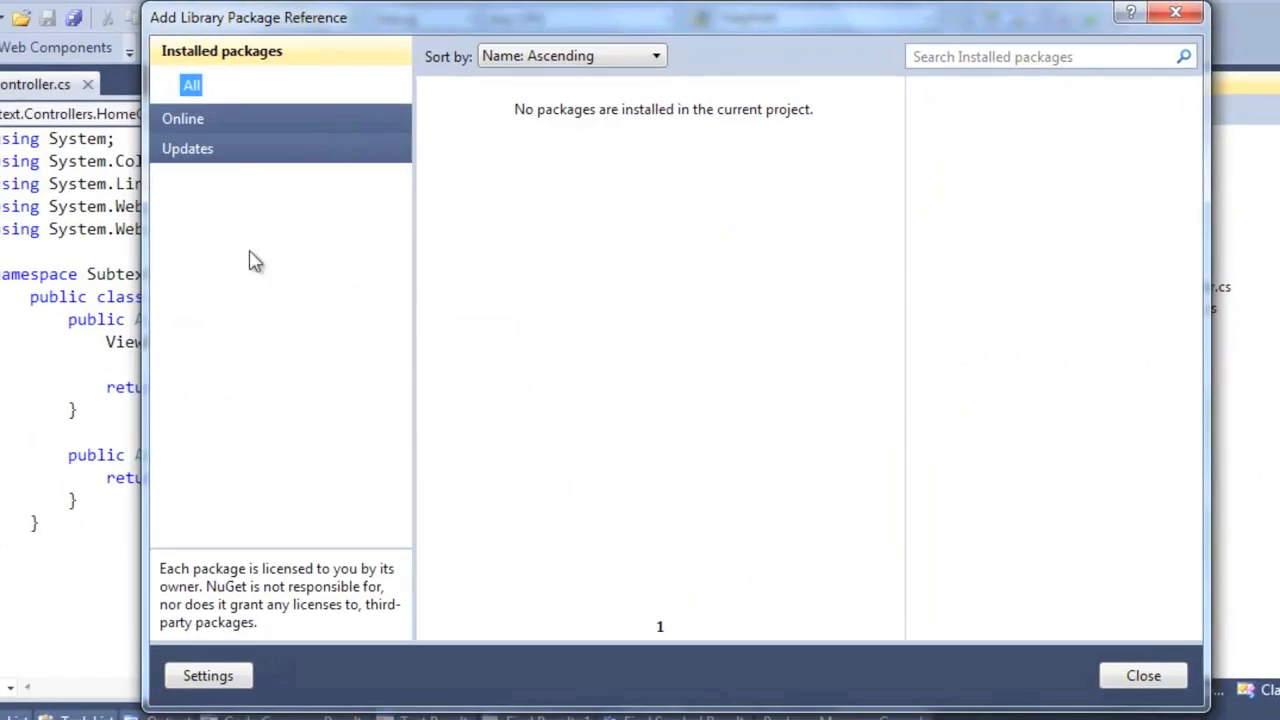
click(184, 118)
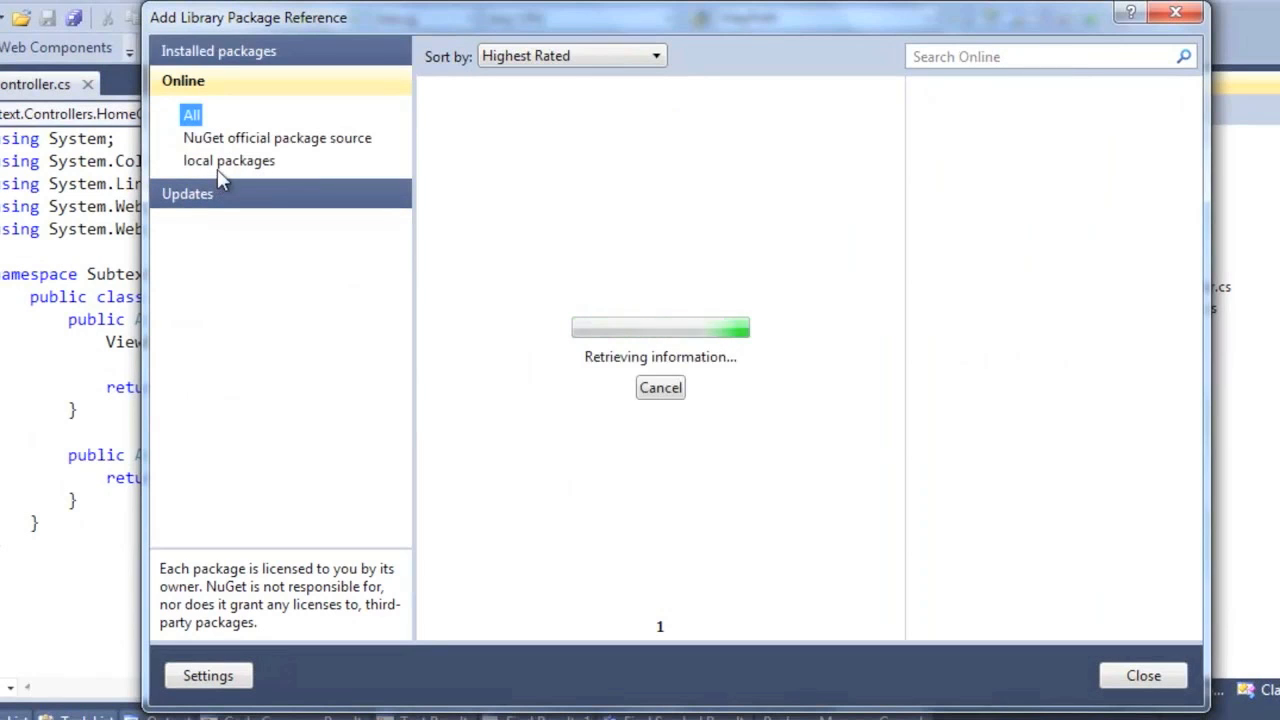
click(228, 160)
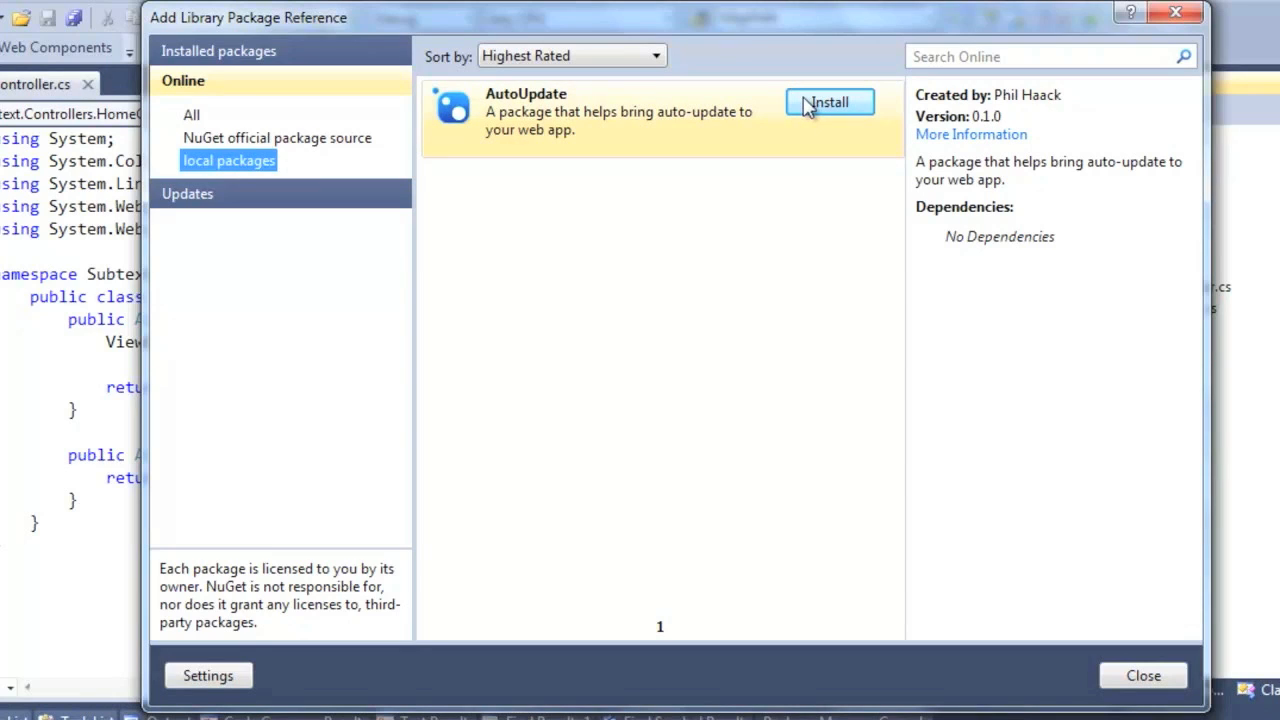
click(828, 102)
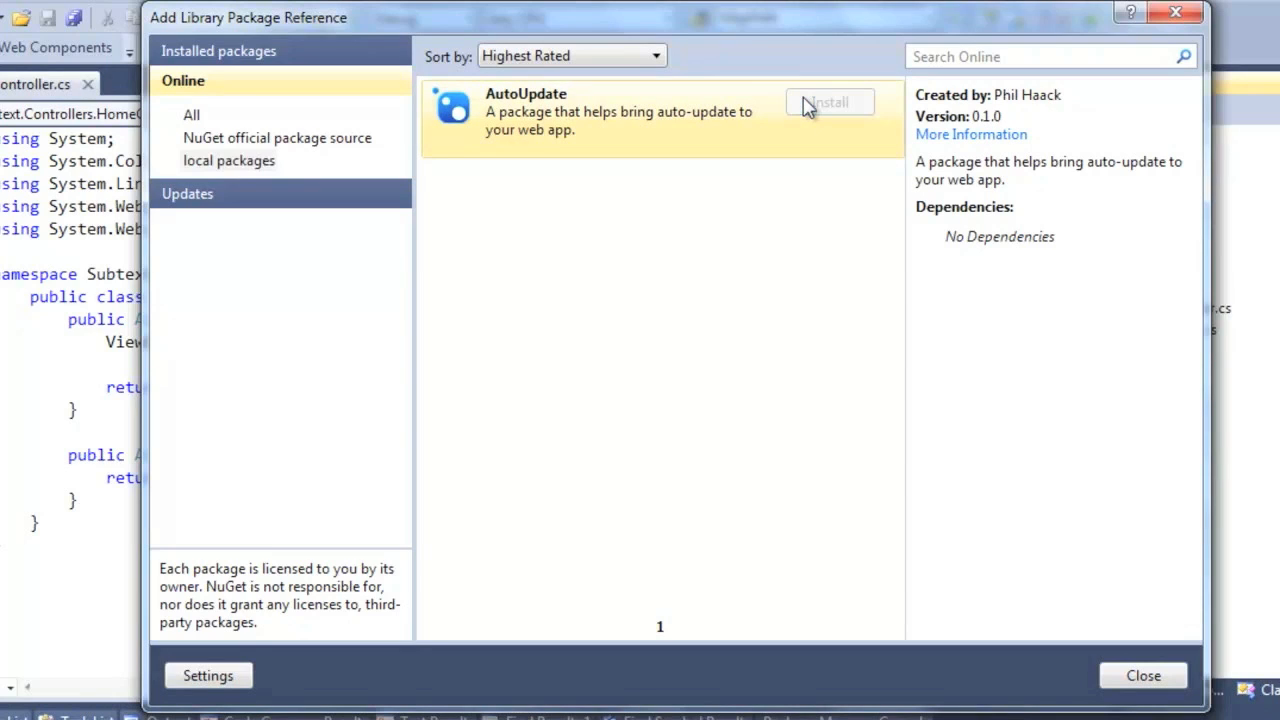
click(828, 102)
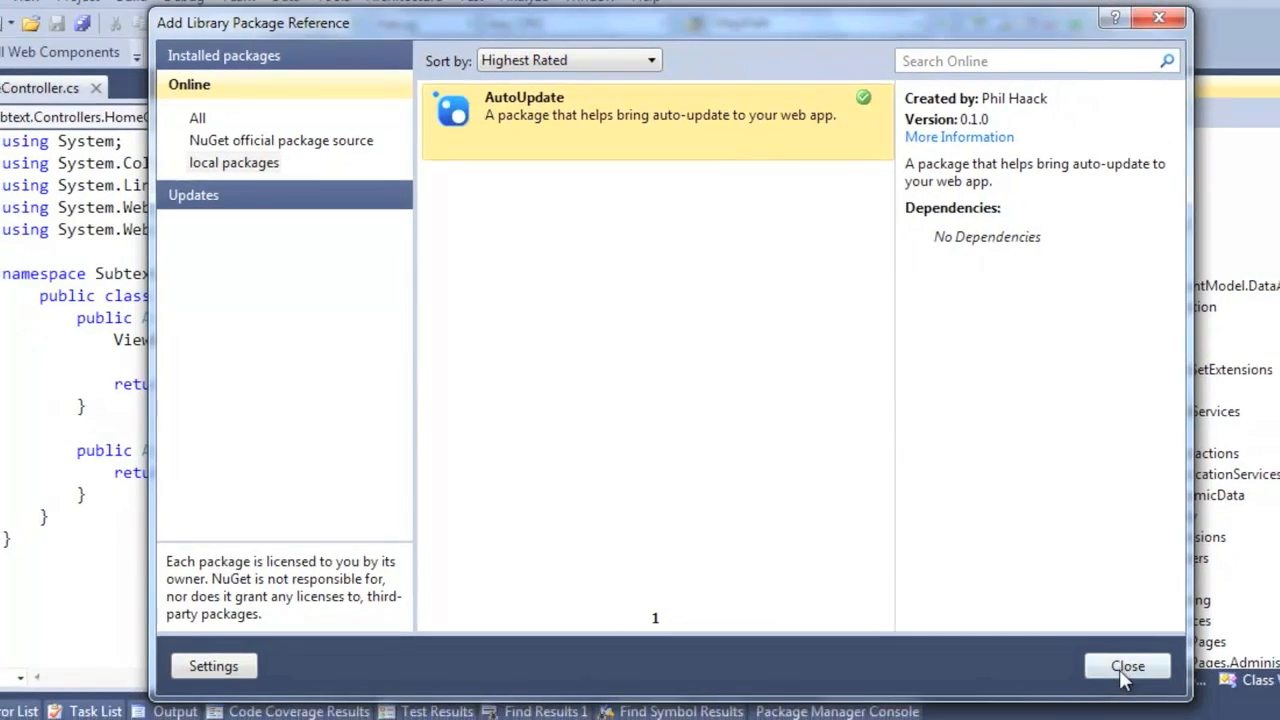
click(1128, 666)
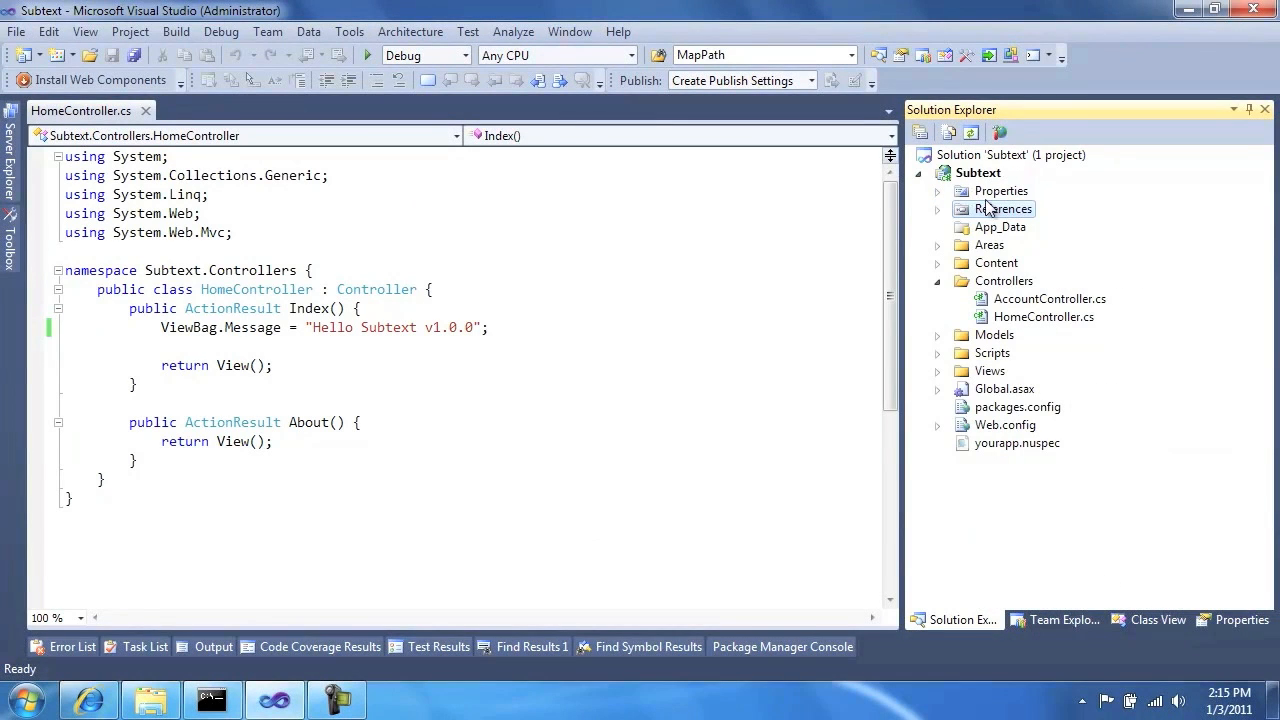
Step: Review yourapp.nuspec in the editor before renaming it subtext.nuspec
click(1016, 444)
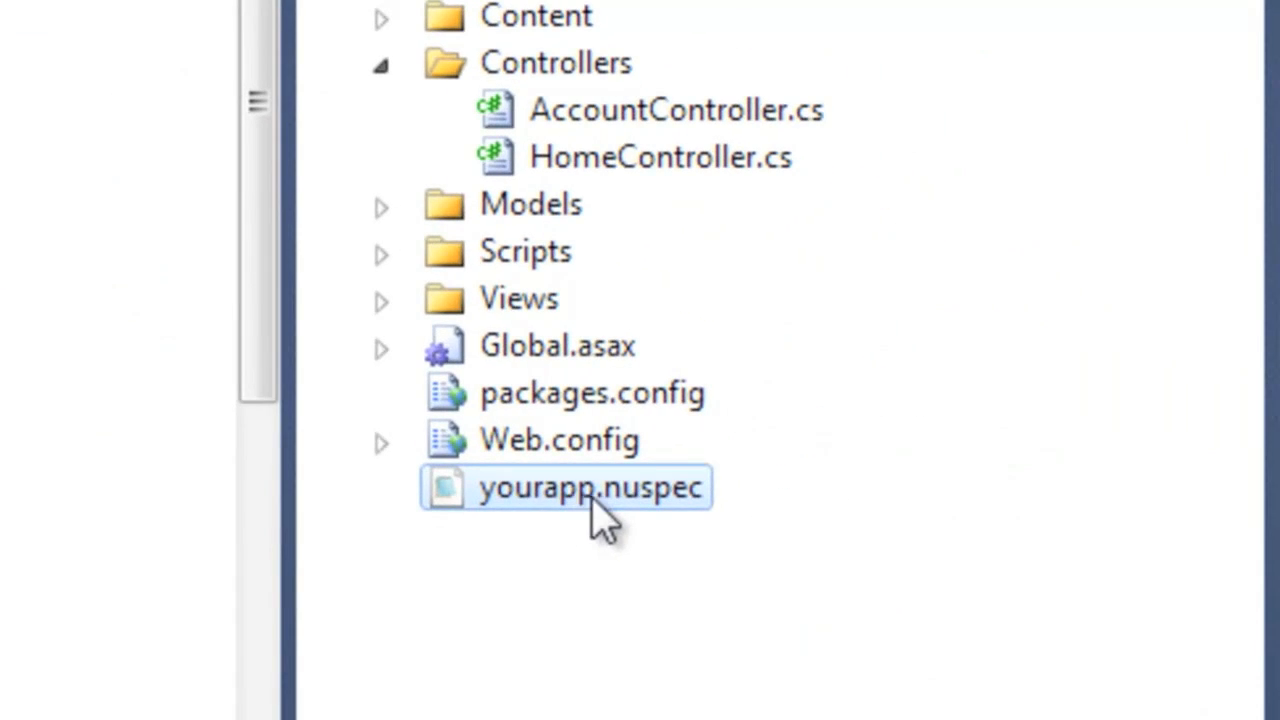
double_click(590, 488)
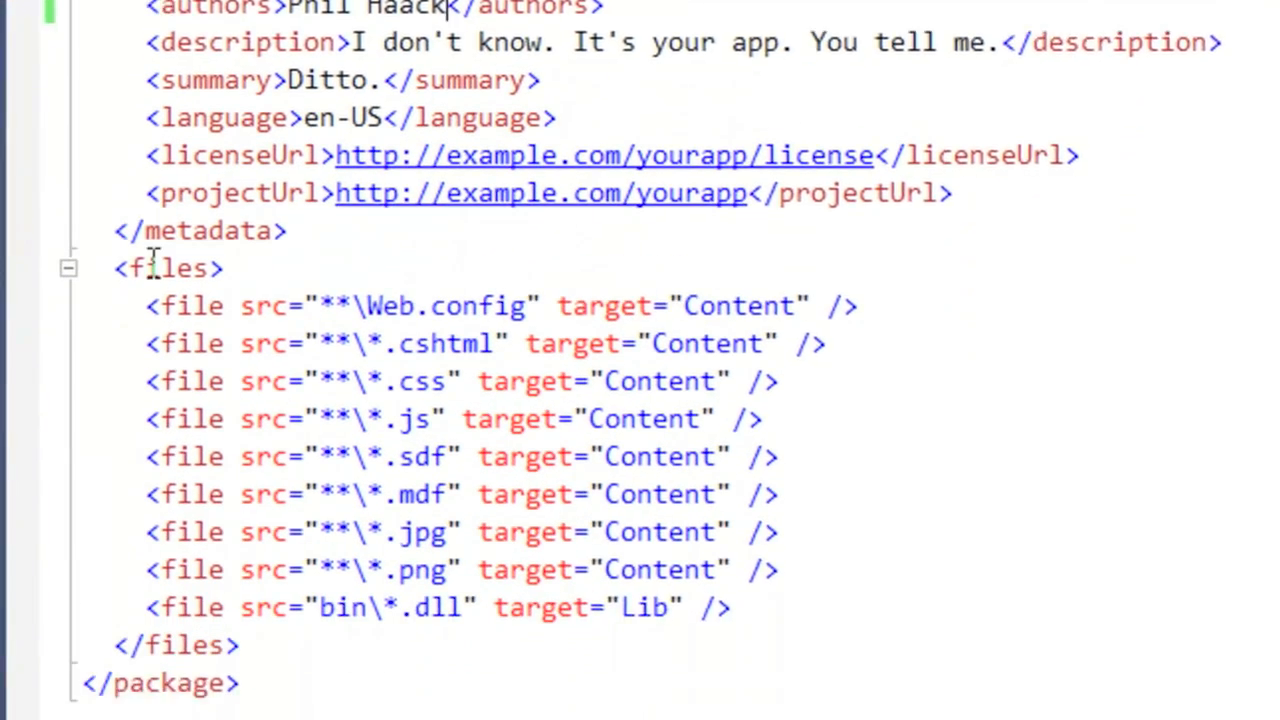
scroll(down, 3)
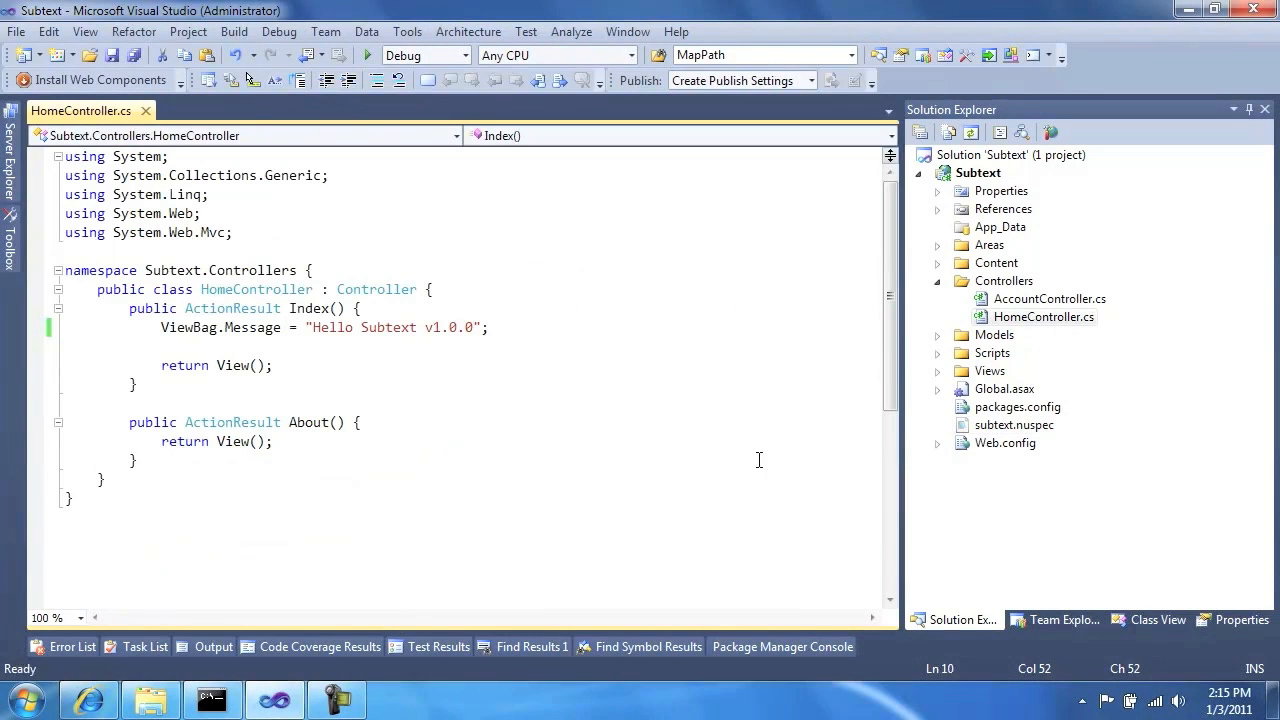
Step: Run New-Package -TargetFile Subtext1.0.0.nupkg in the Package Manager Console
click(782, 646)
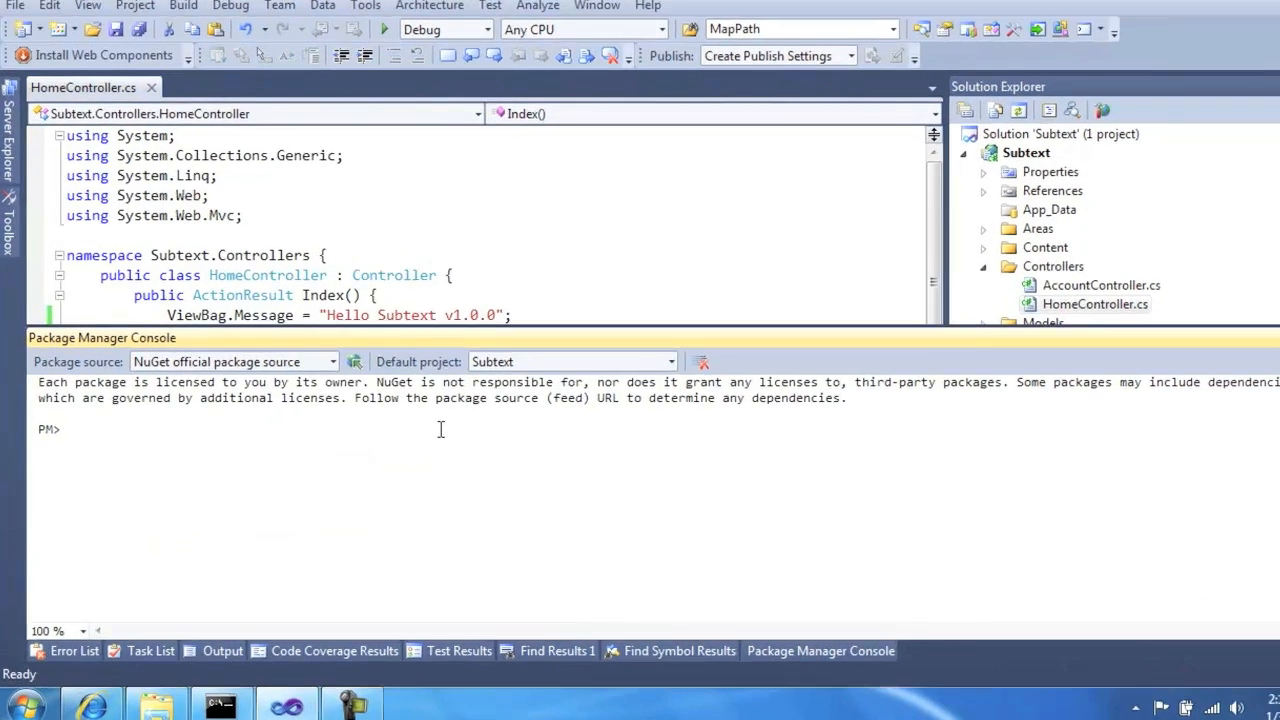
text(New-P)
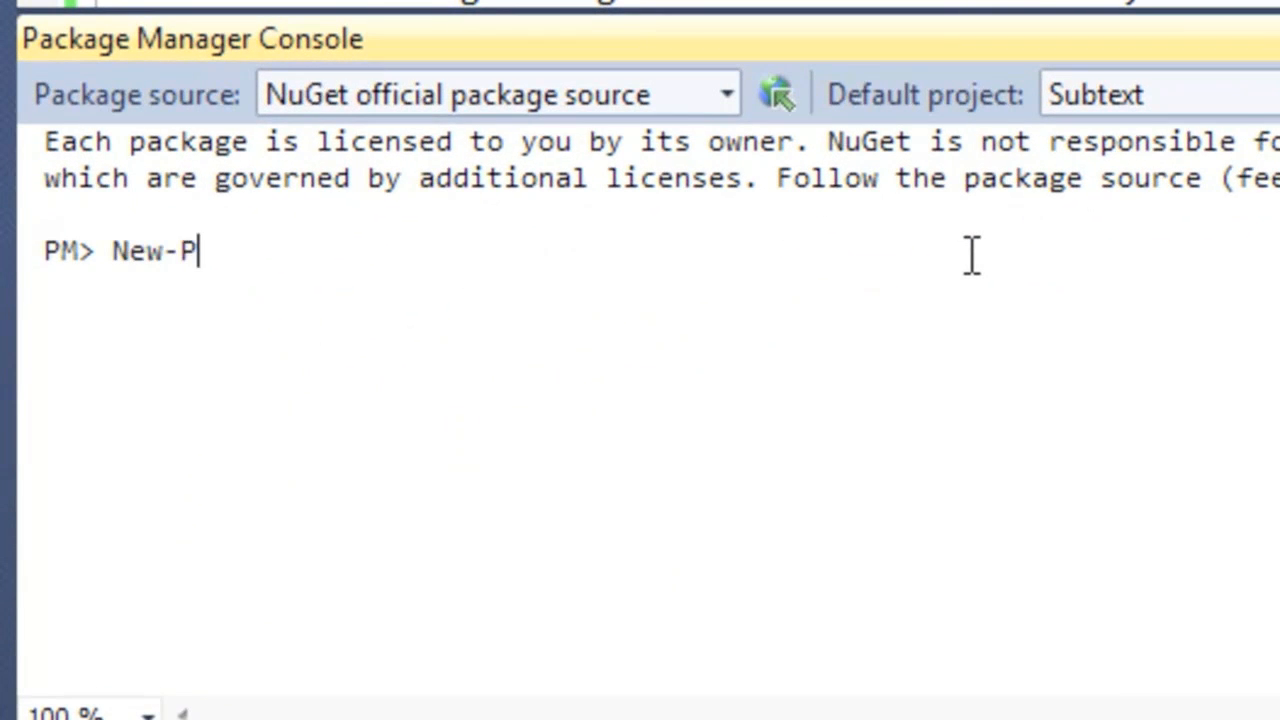
text(ackage)
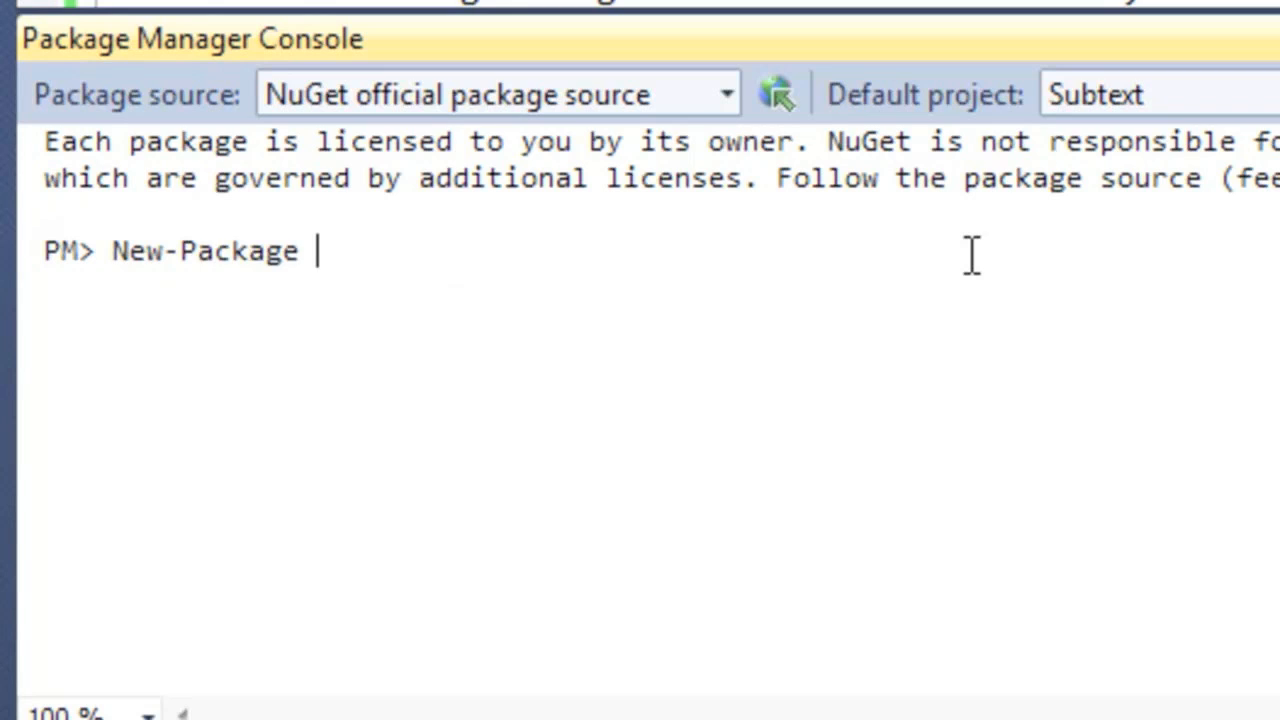
text(-ta)
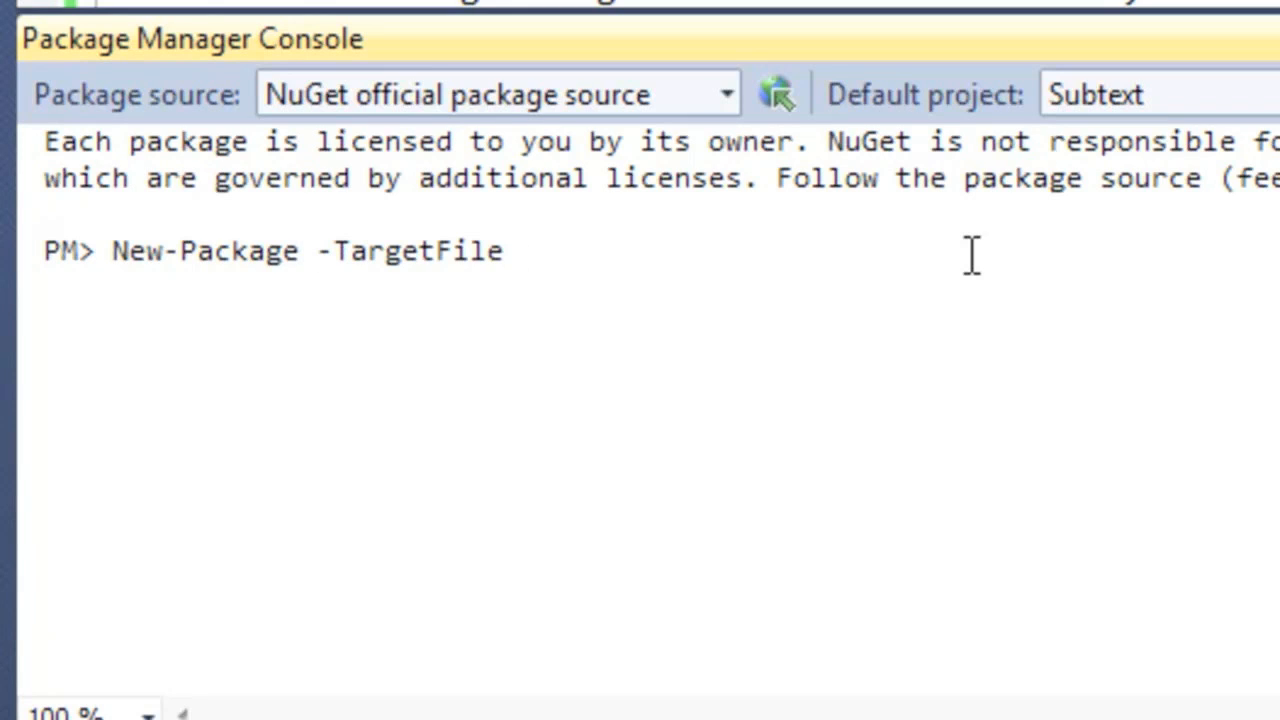
text(Subtext1.0.0)
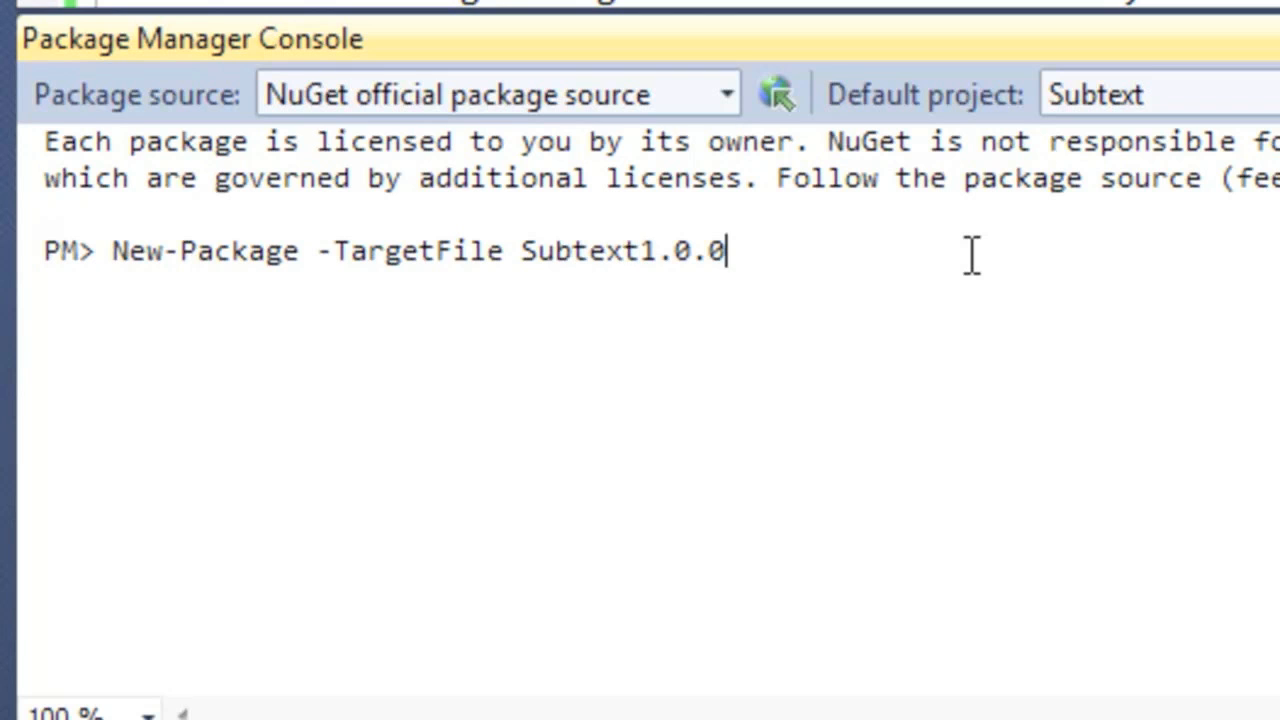
text(e)
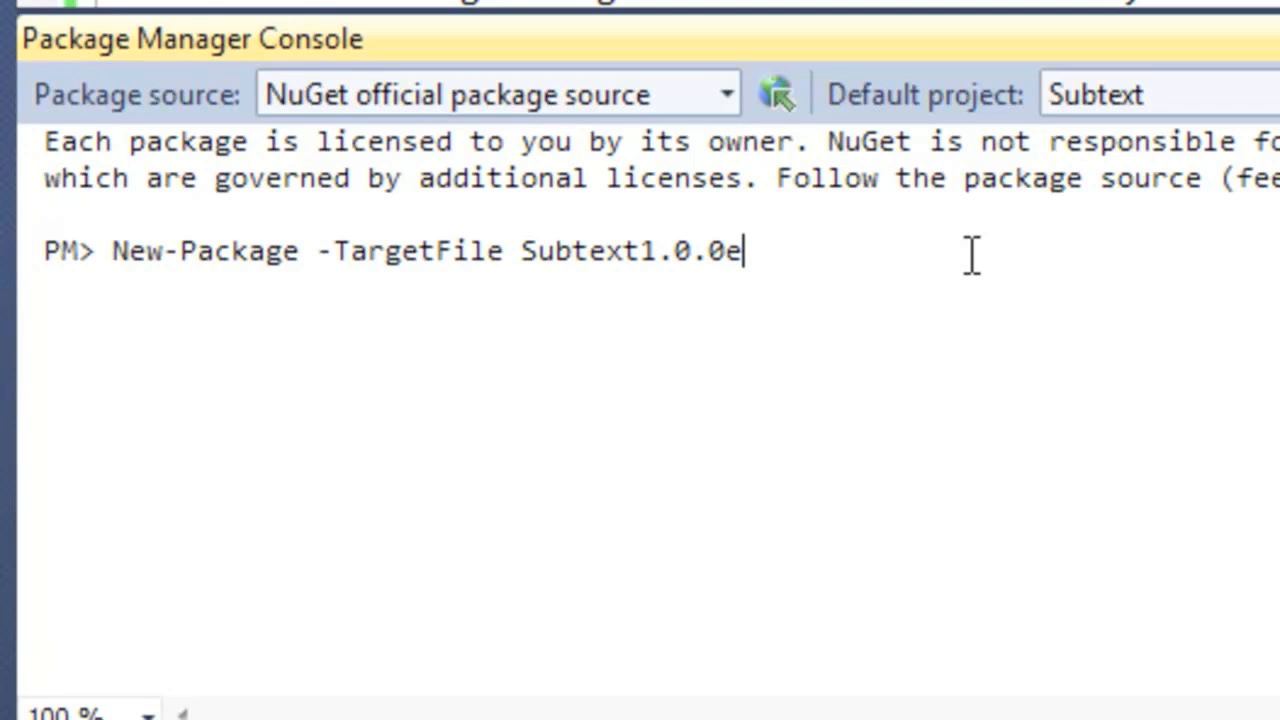
text(.nupkg)
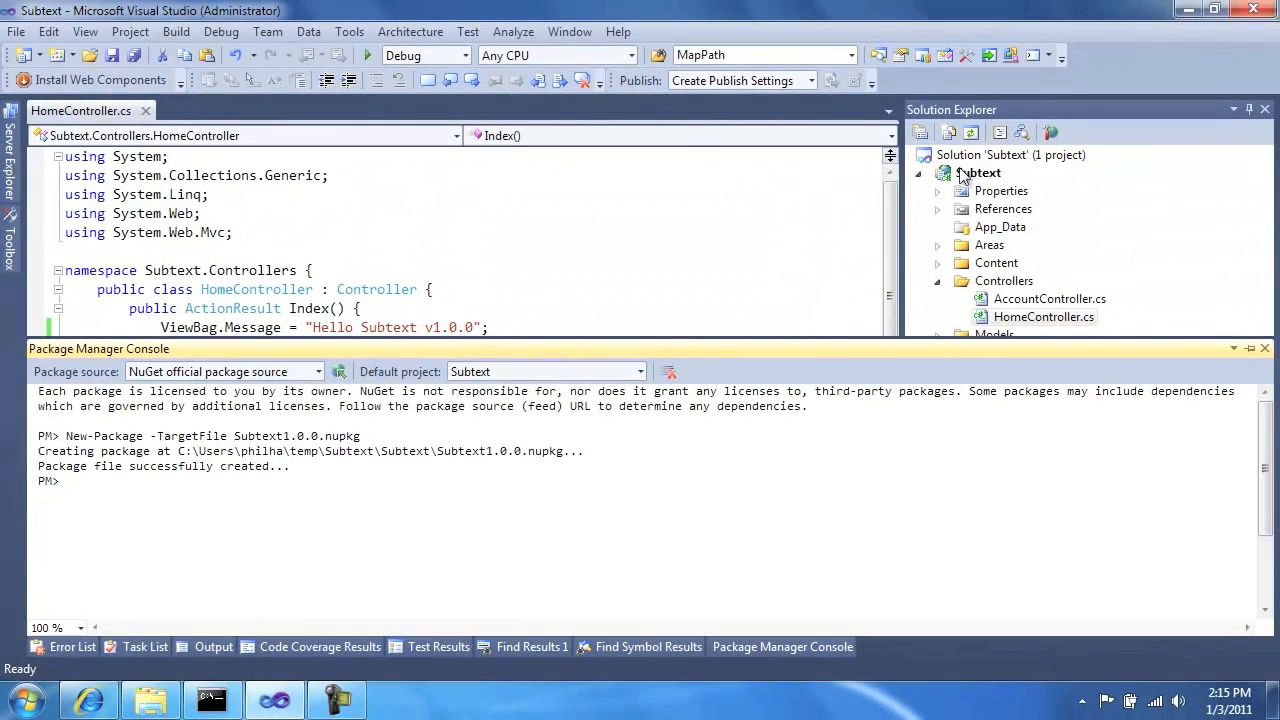
Step: Copy Subtext1.0.0.nupkg into a new App_Data\packages folder via Windows Explorer
right_click(980, 172)
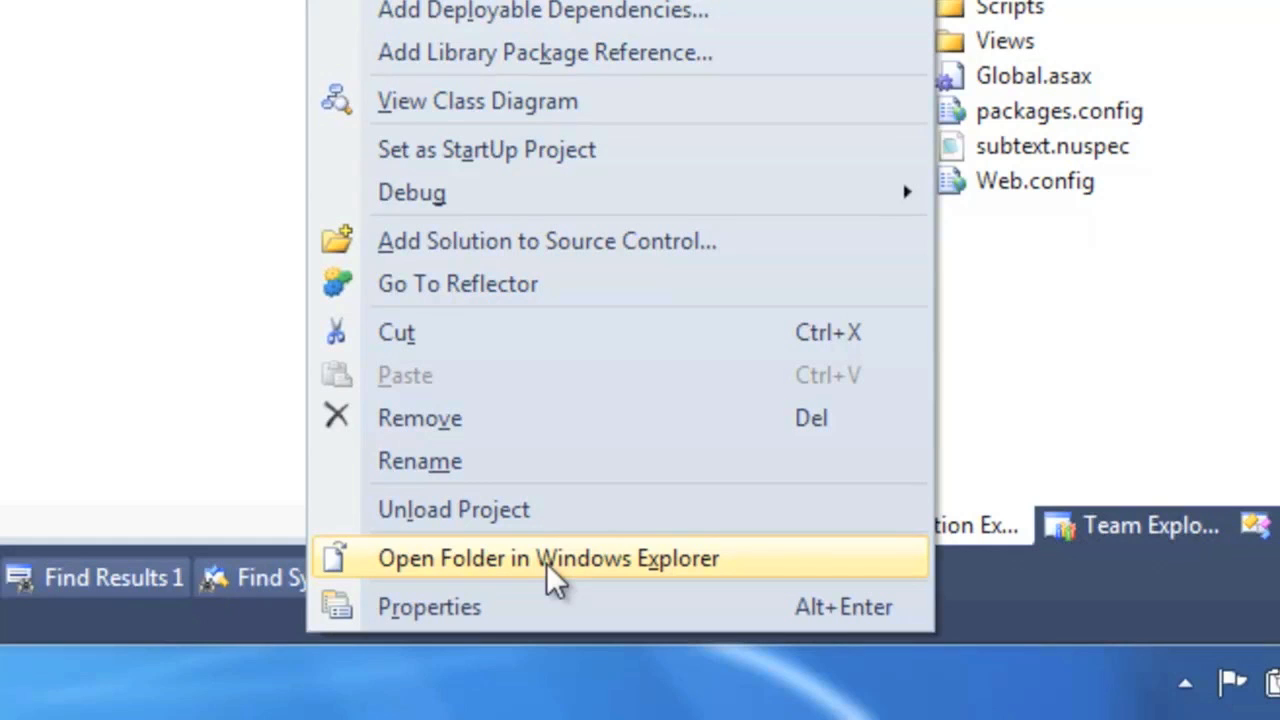
click(548, 558)
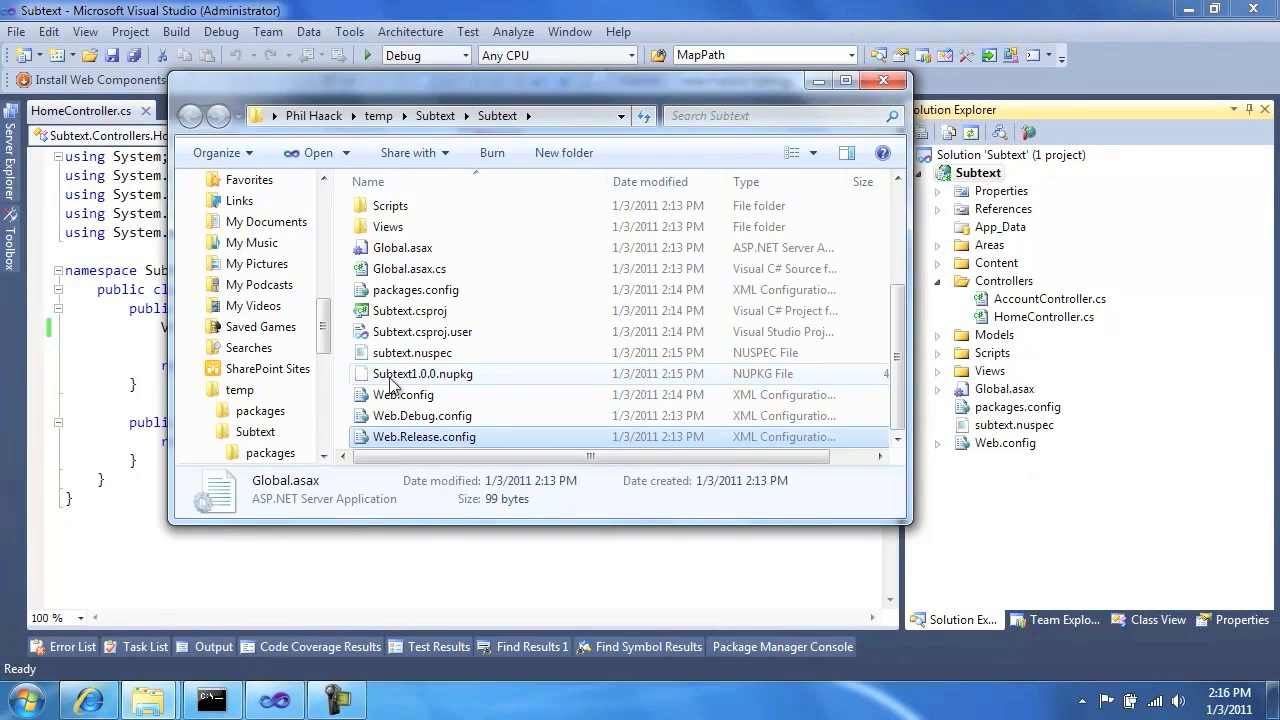
right_click(424, 374)
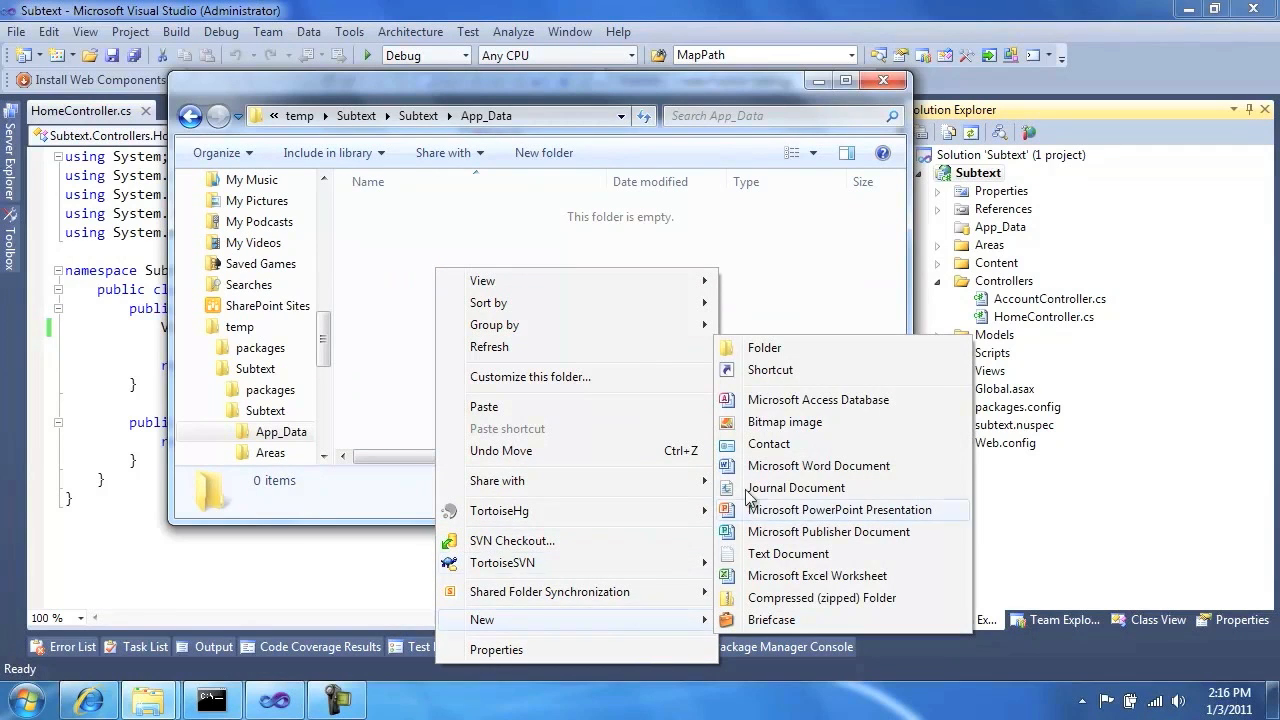
click(764, 348)
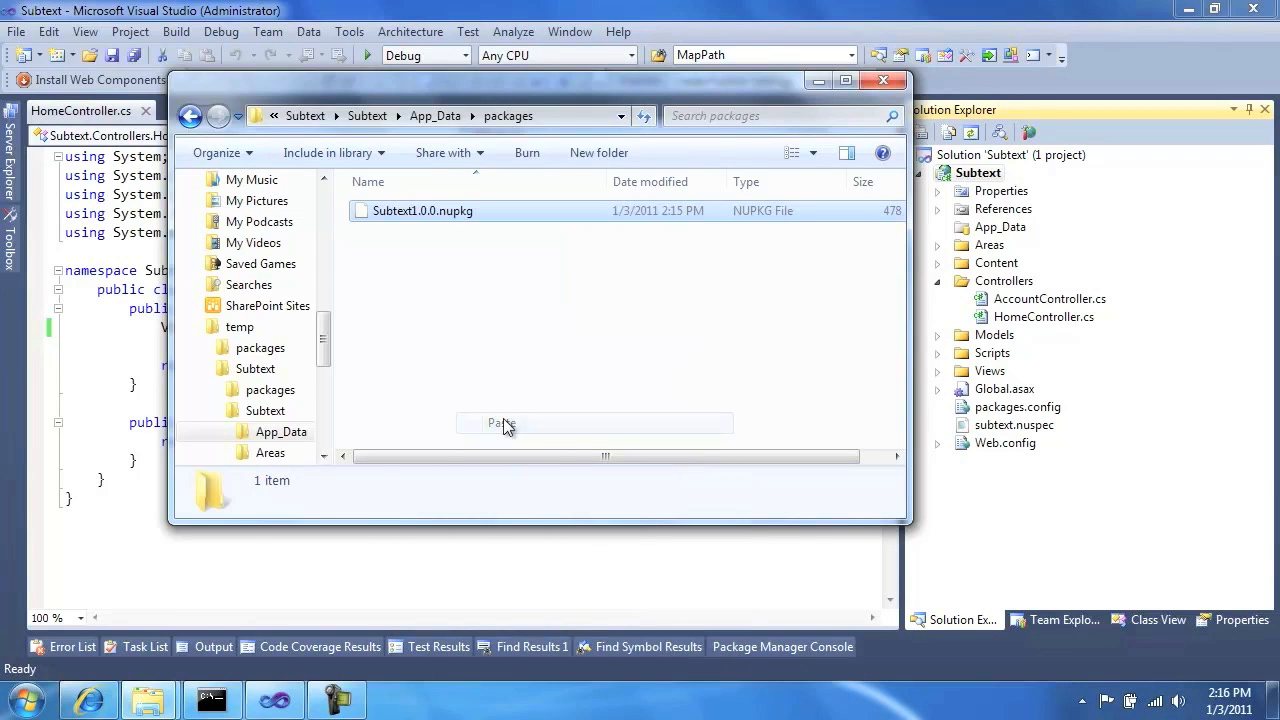
click(422, 210)
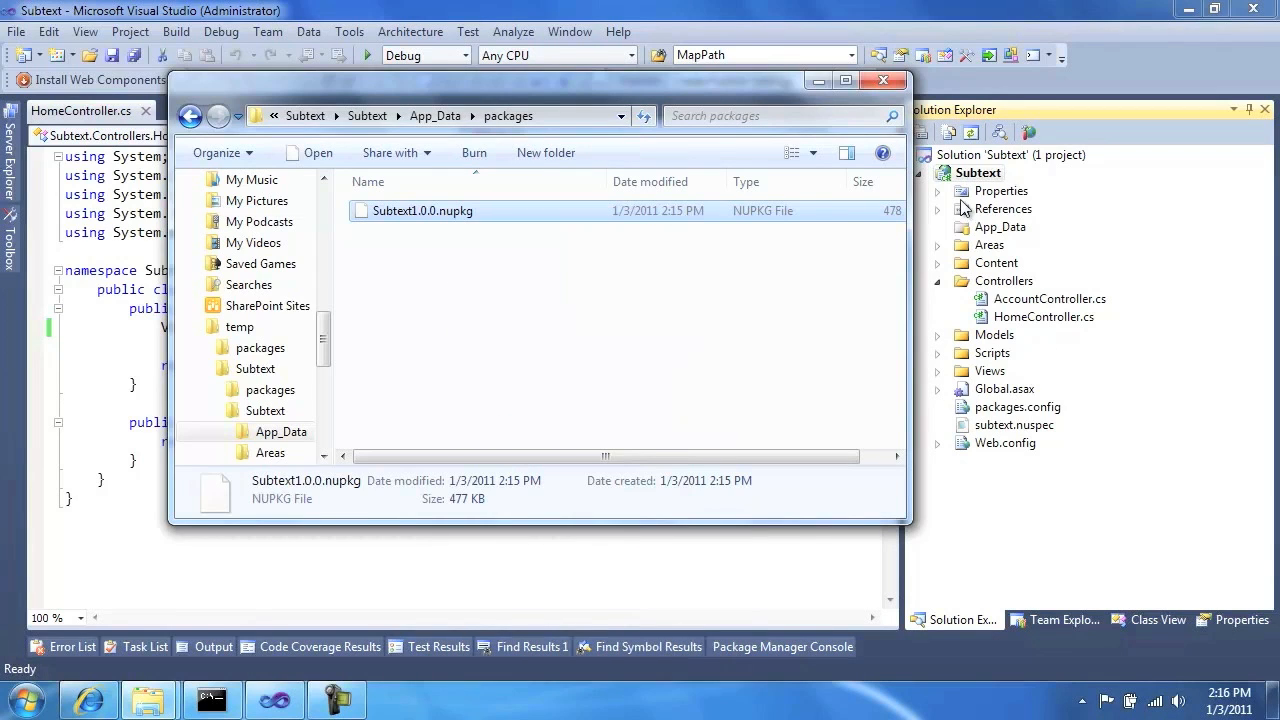
click(884, 80)
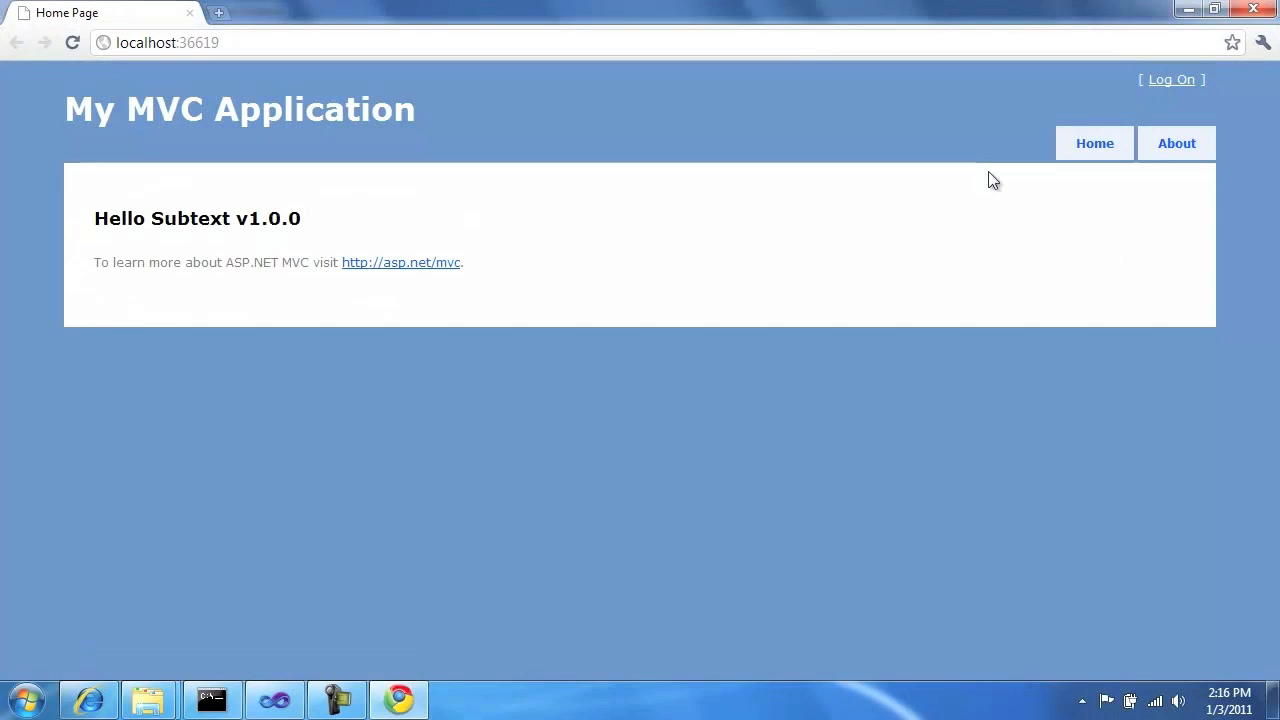
Step: Browse to localhost:36619/installation/updates/check, see Subtext 1.0.0 with no updates, then close Chrome
click(168, 42)
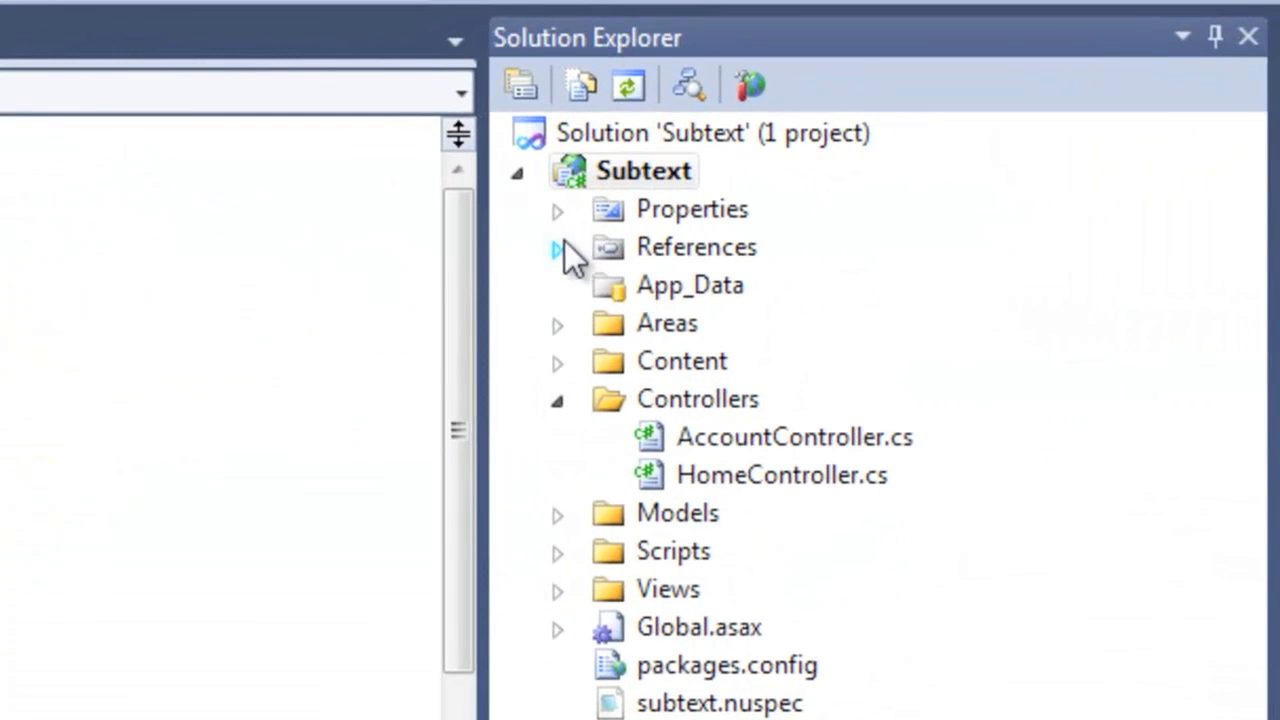
click(556, 324)
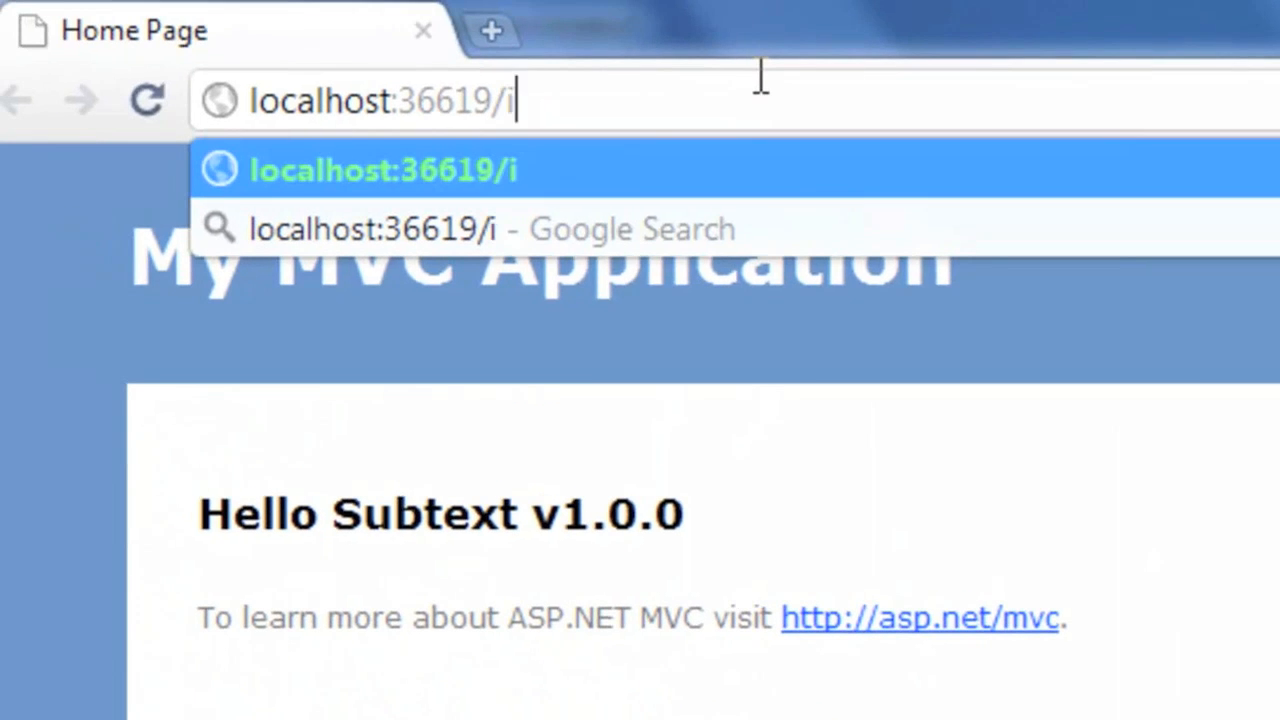
text(nstallation/updates/check)
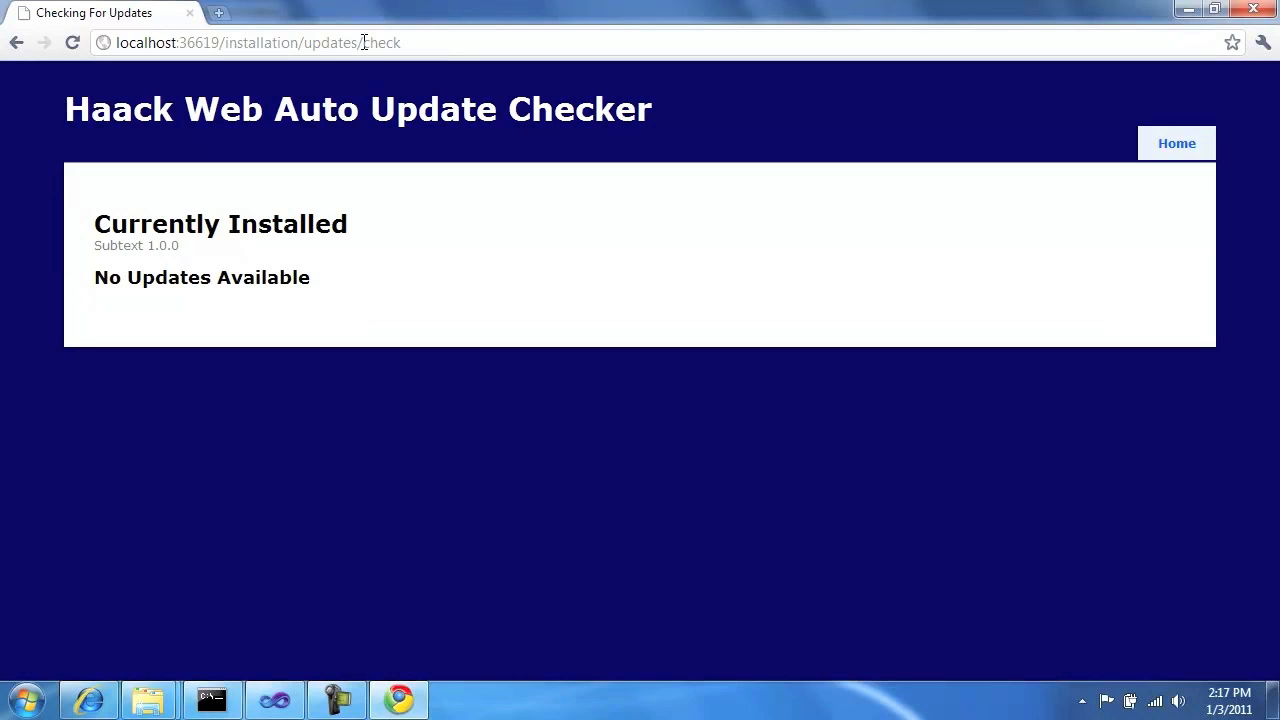
click(212, 698)
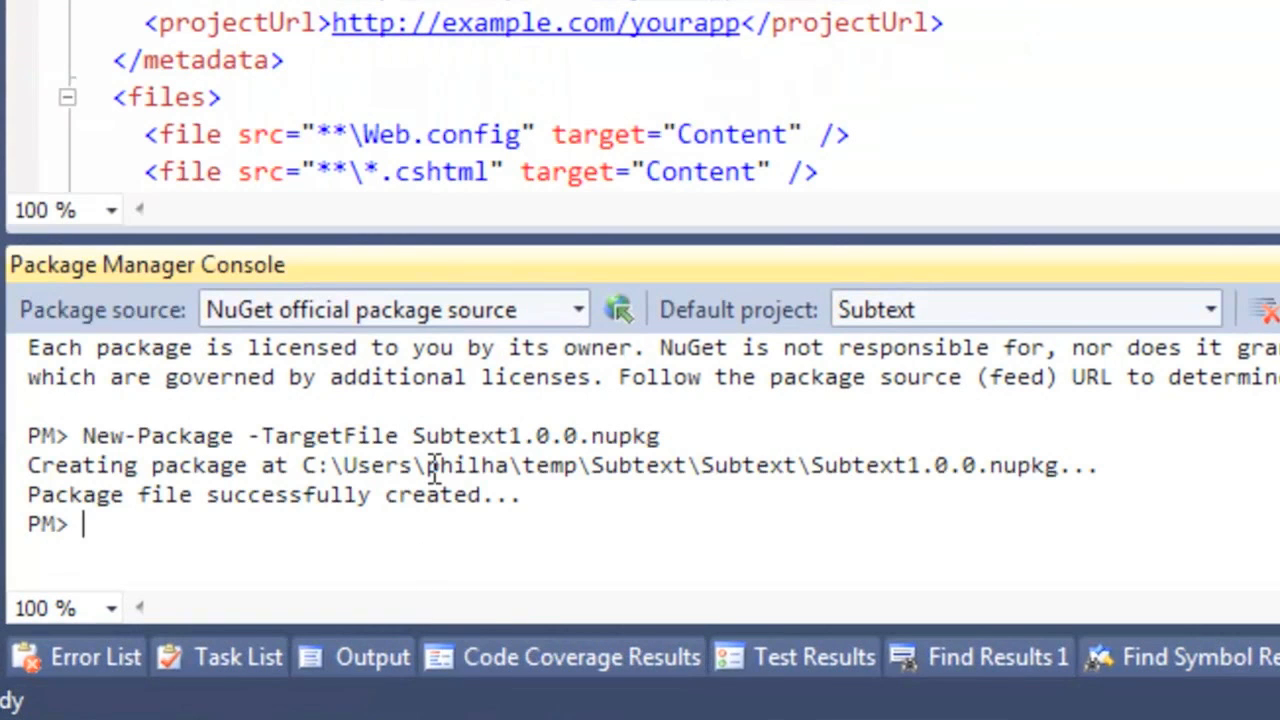
Step: Run New-Package -TargetFile in the console to create Subtext2.0.0.nupkg
text(New-Package -TargetFile Subtext1.0.0.nupkg)
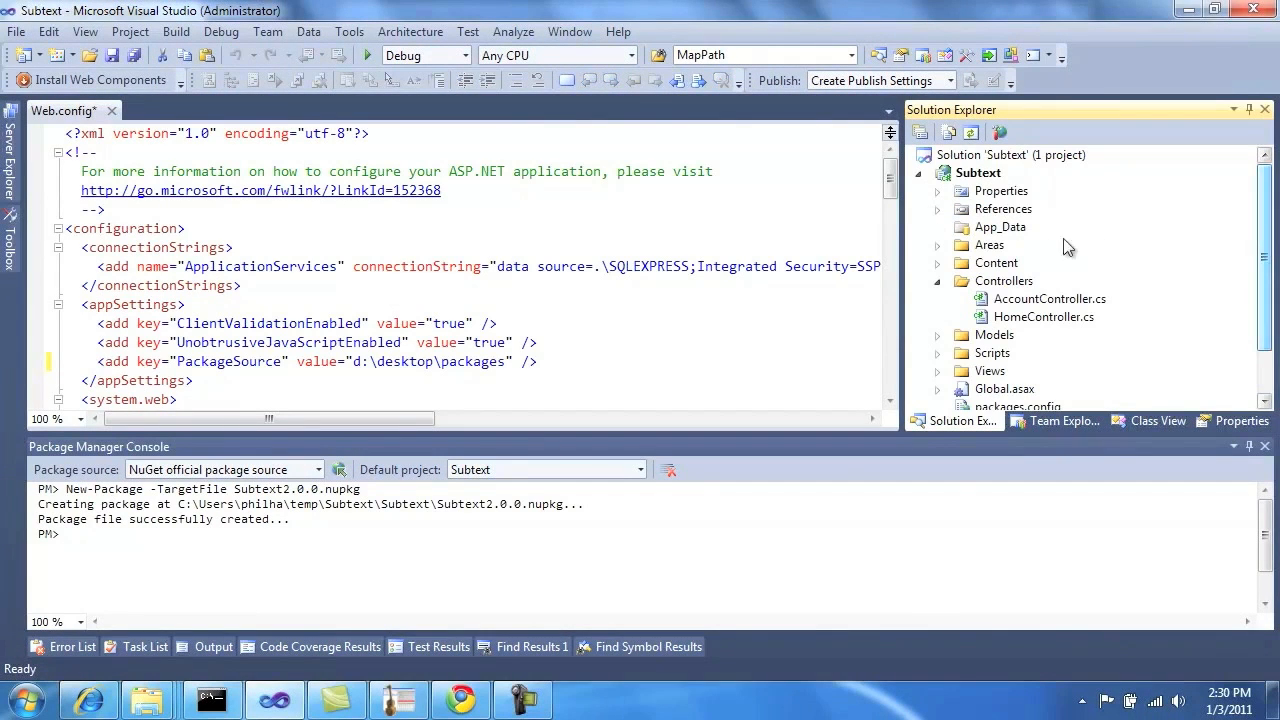
Step: Copy Subtext2.0.0.nupkg from the project folder into D:\temp\packages
right_click(978, 172)
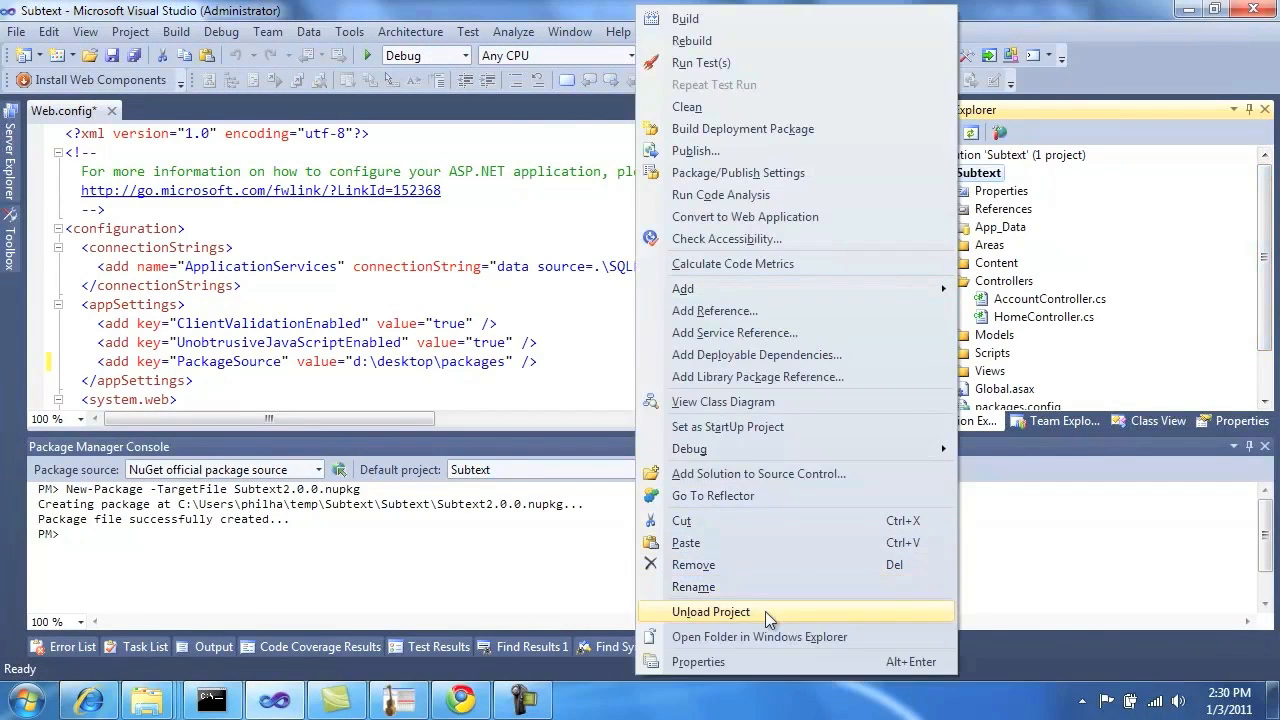
click(760, 636)
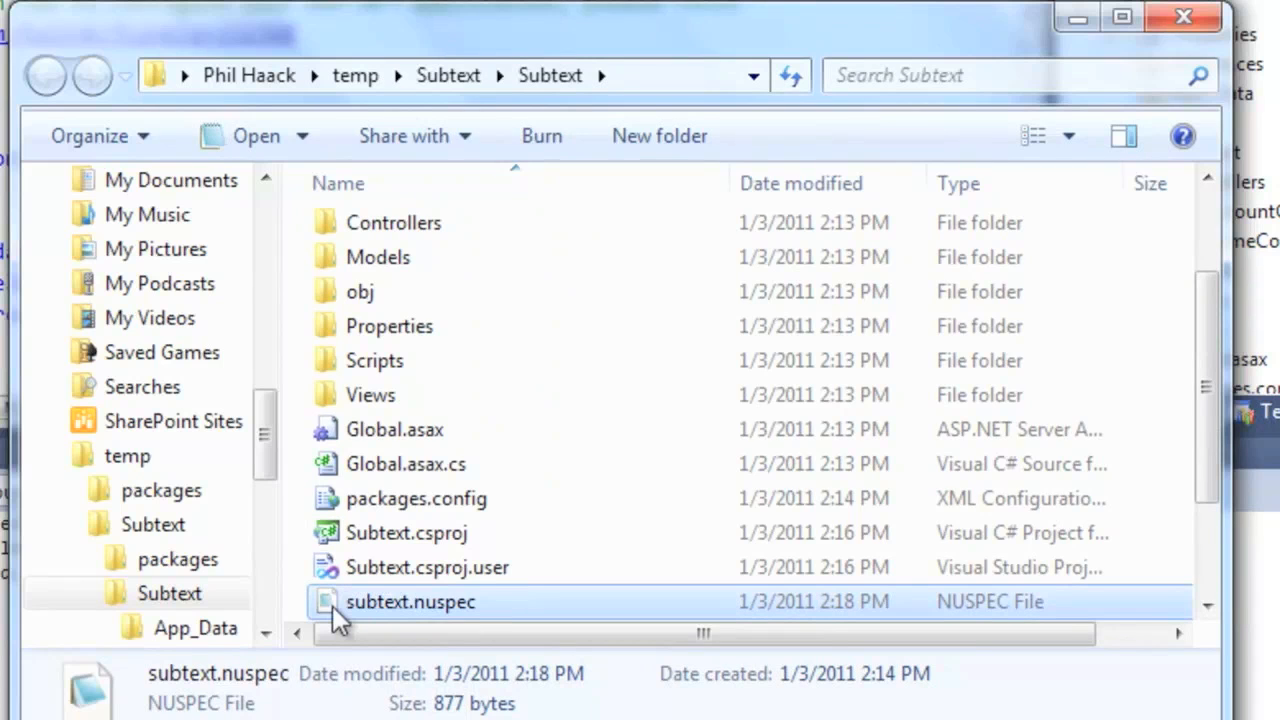
right_click(428, 600)
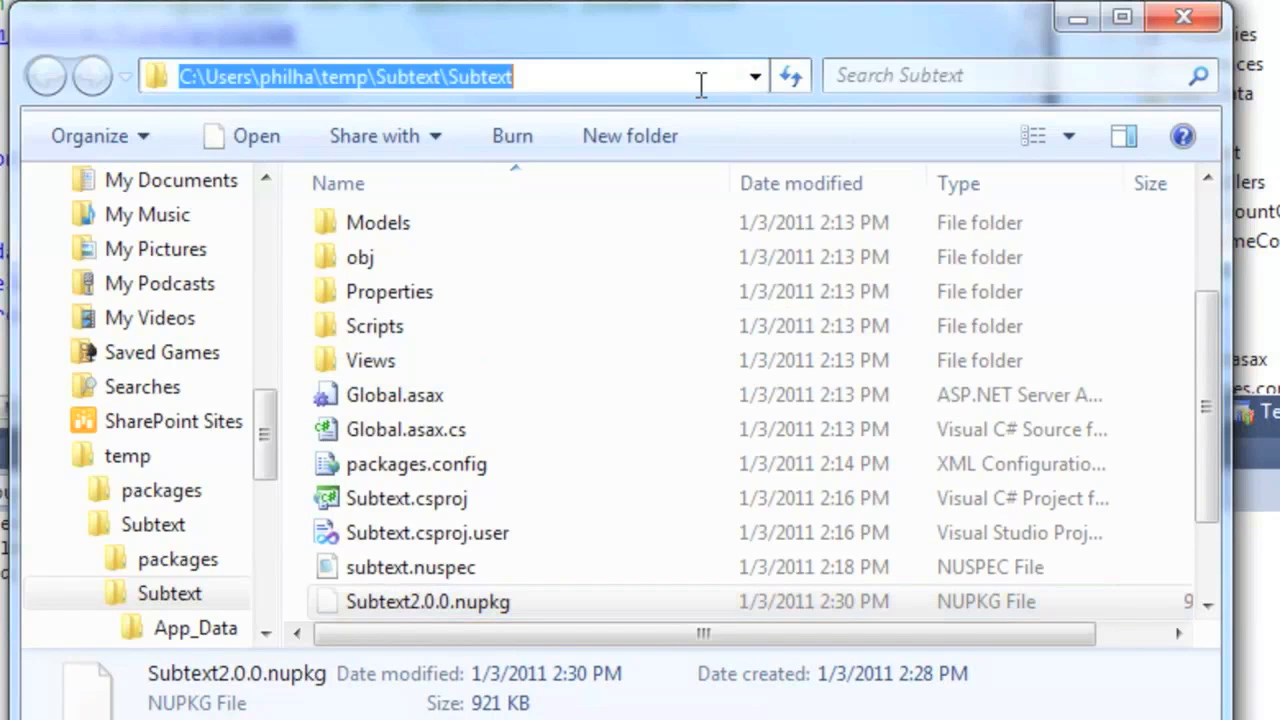
text(d:\temp\)
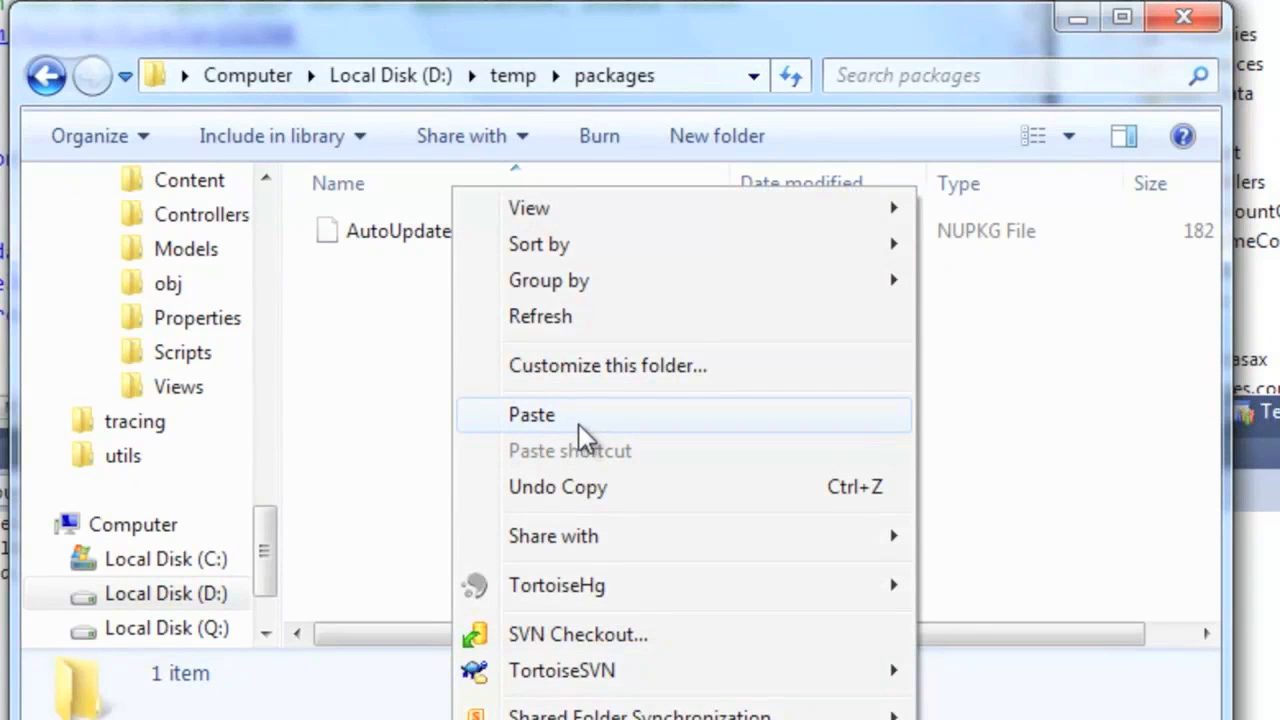
click(532, 414)
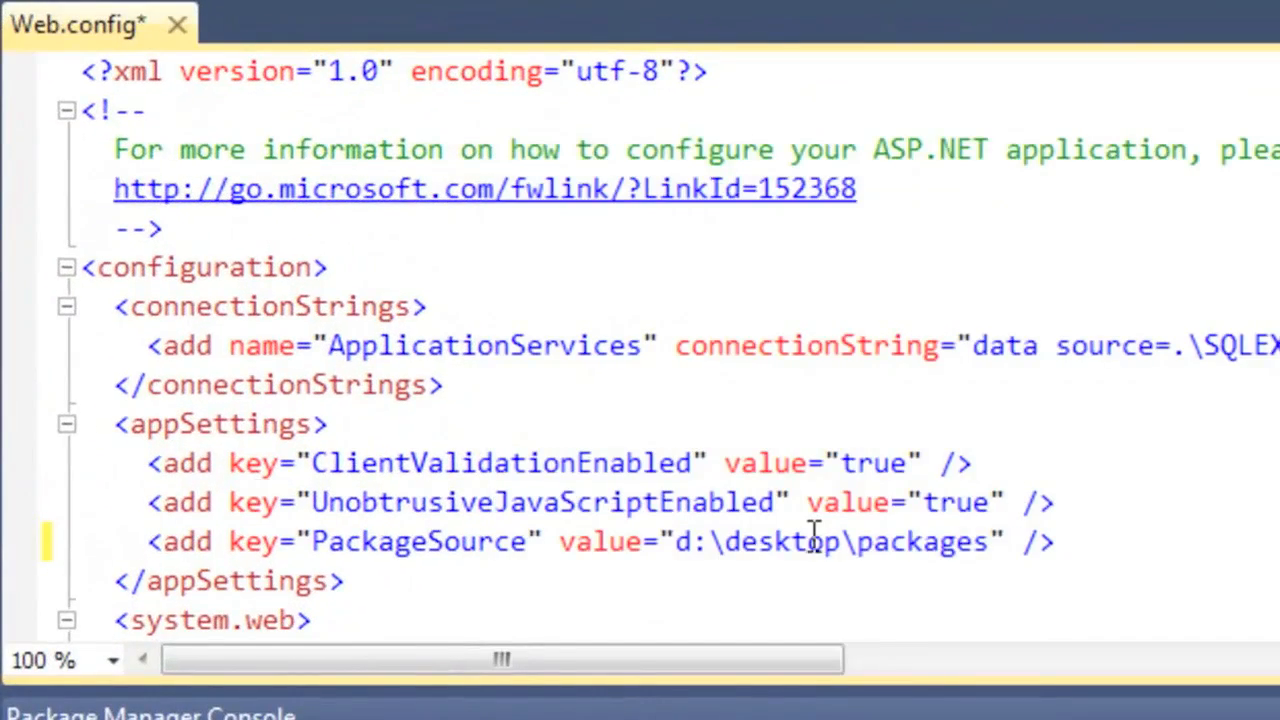
Step: Change Web.config's PackageSource to d:\temp\packages and save
double_click(784, 540)
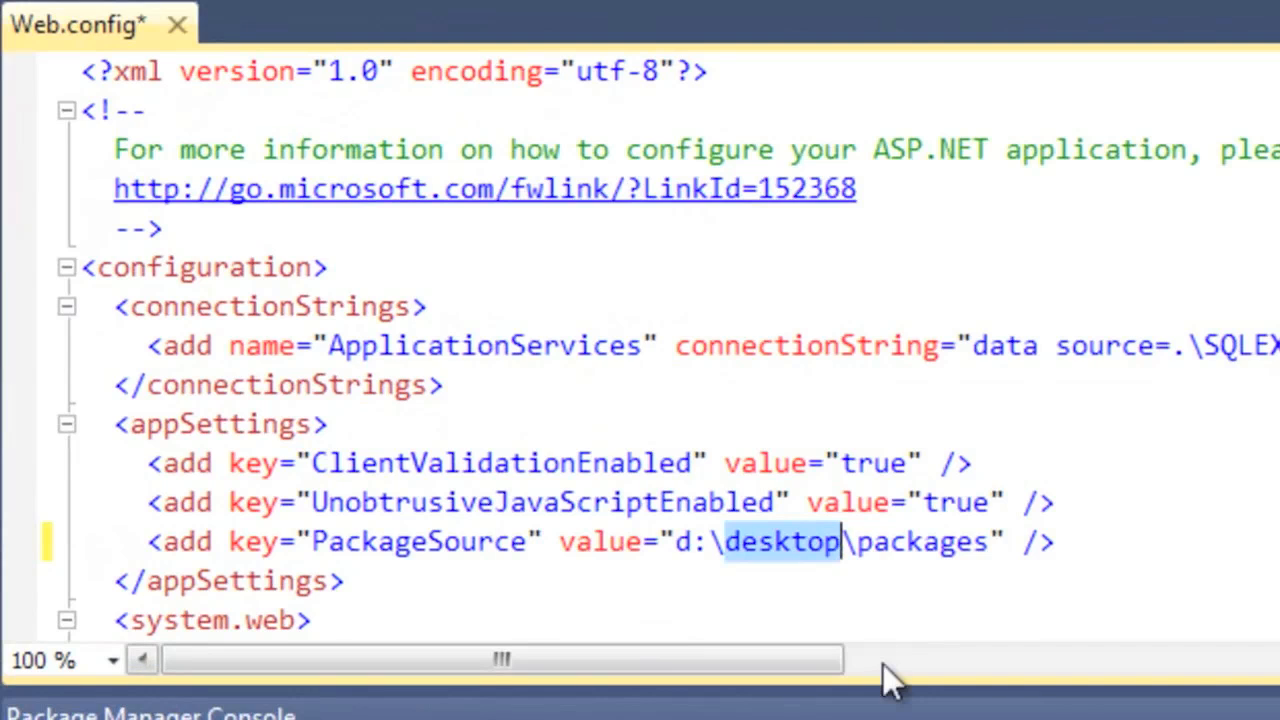
text(temp)
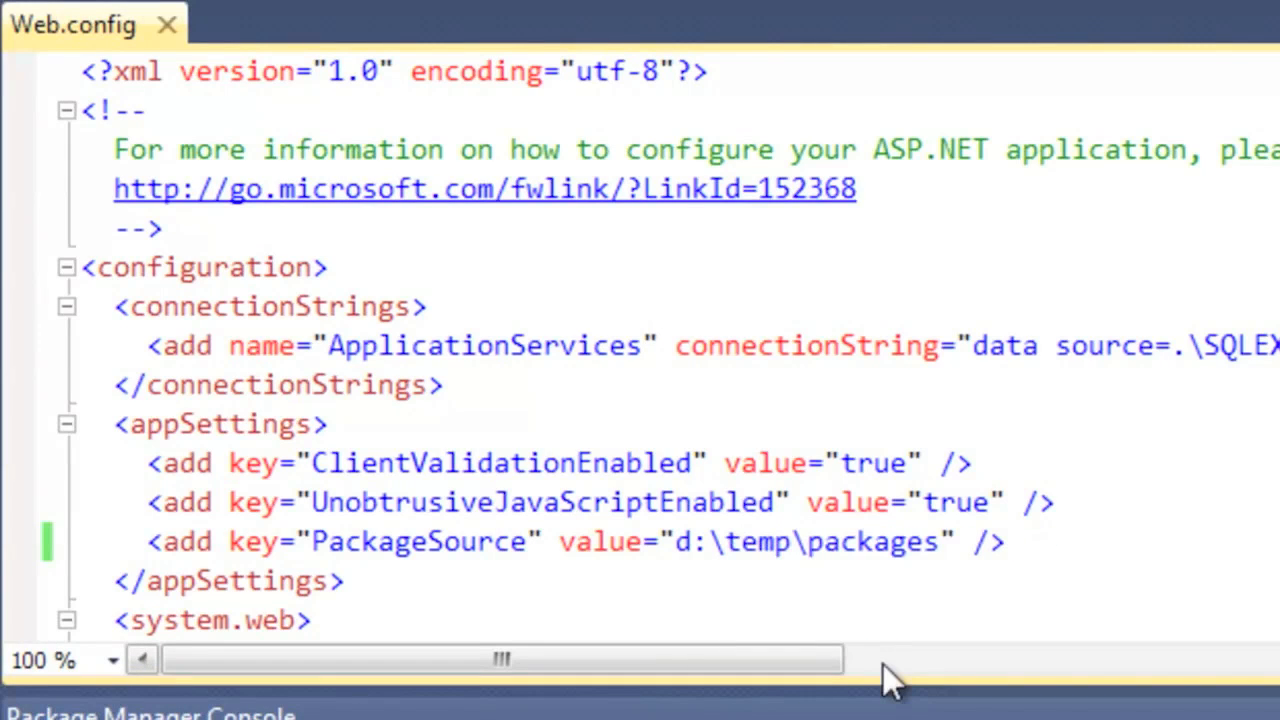
click(790, 540)
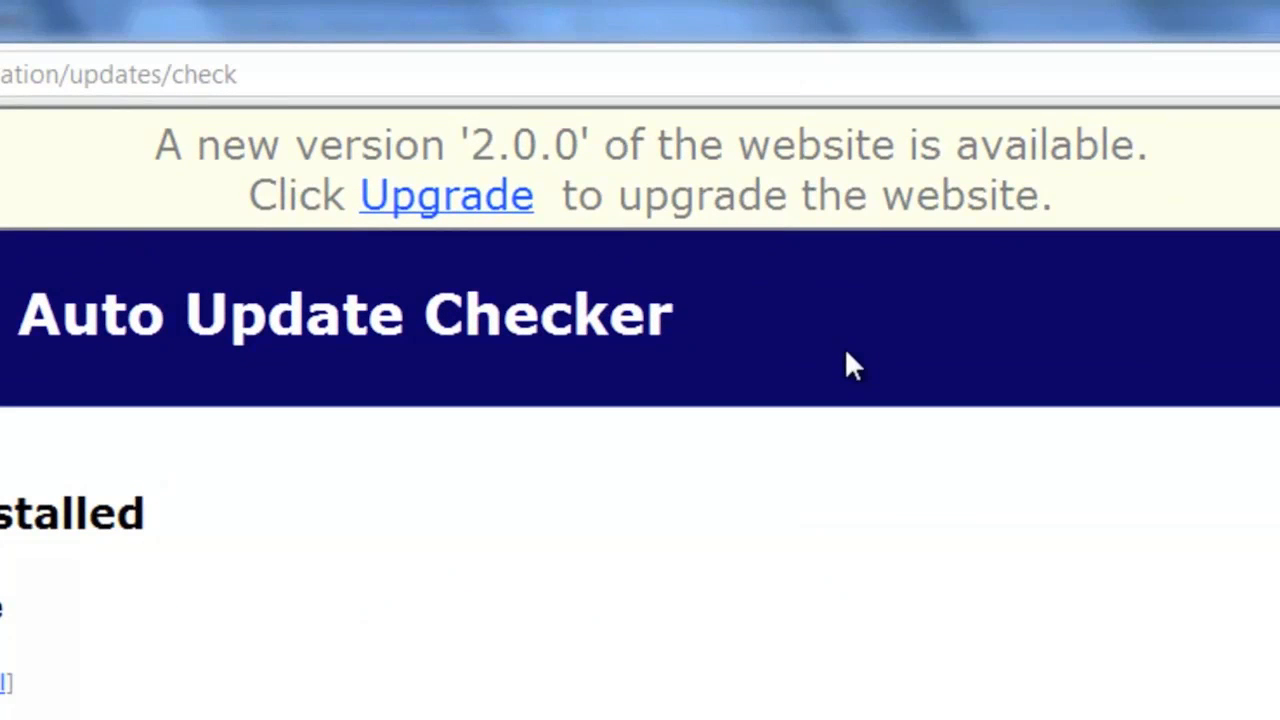
mouse_move(446, 196)
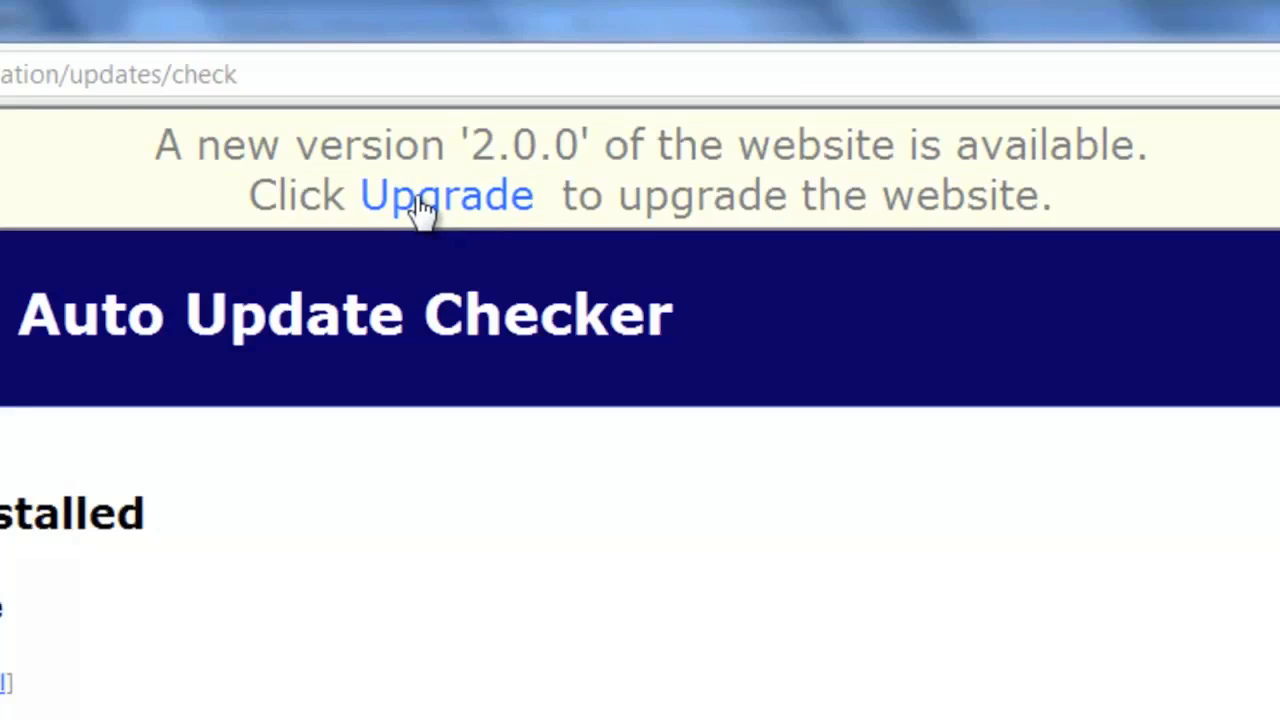
Step: Upgrade the site to 2.0.0 and view the 'Hello Subtext v2.0.0' home page
click(446, 196)
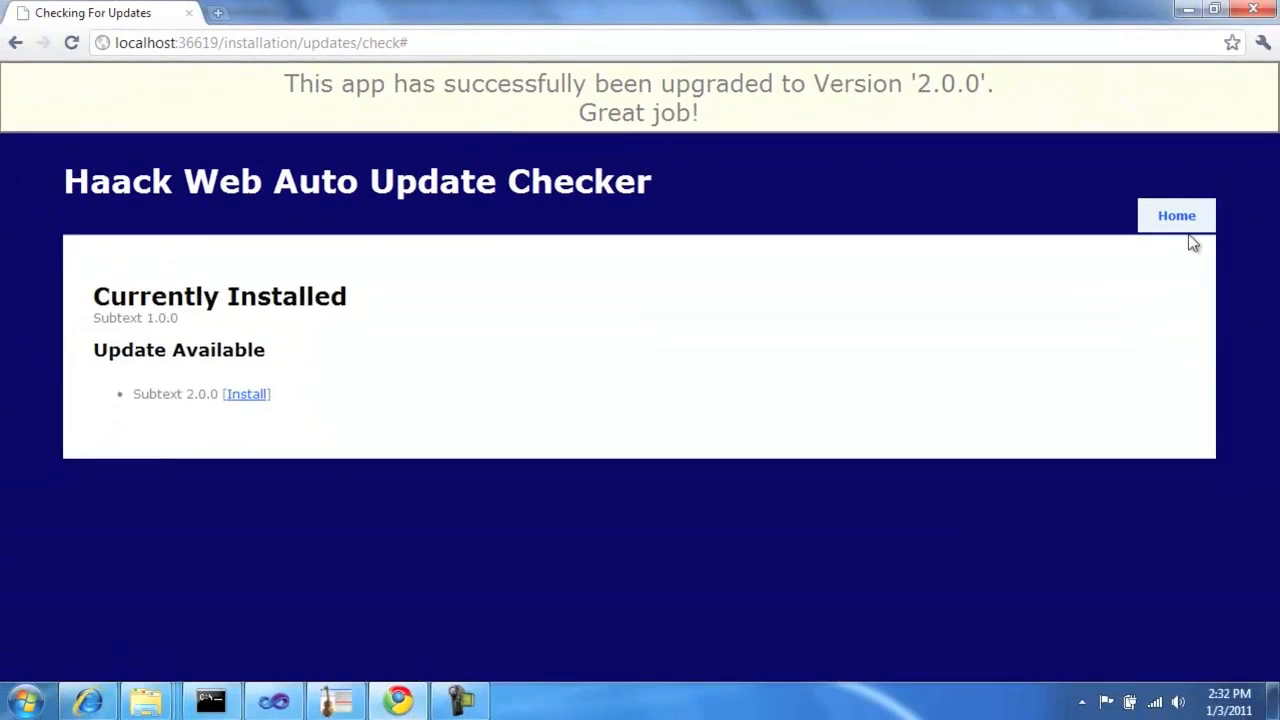
click(1176, 216)
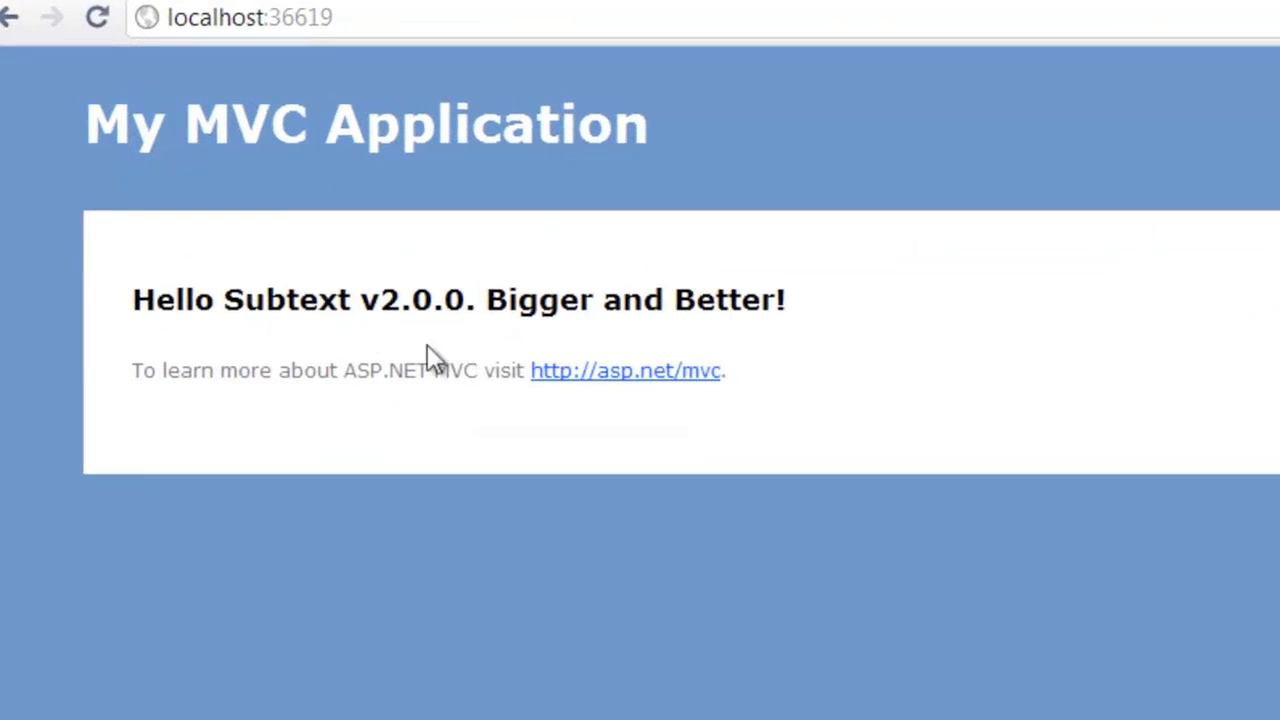
mouse_move(964, 364)
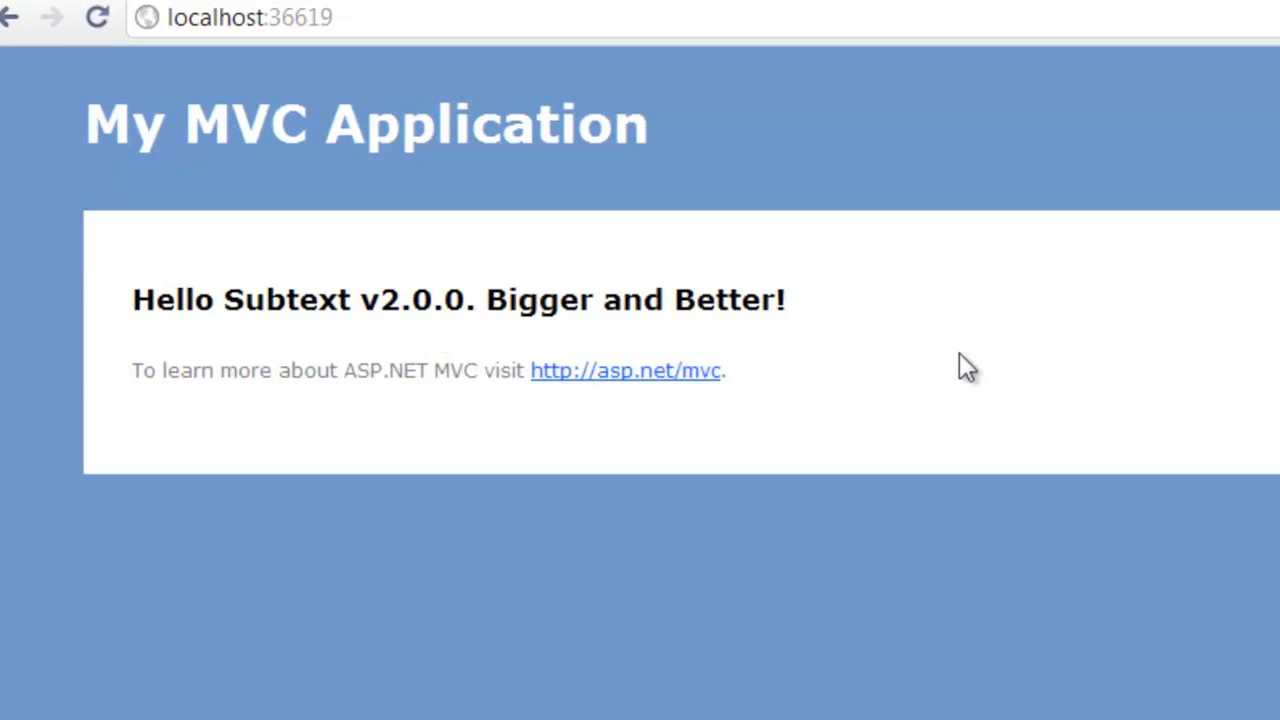